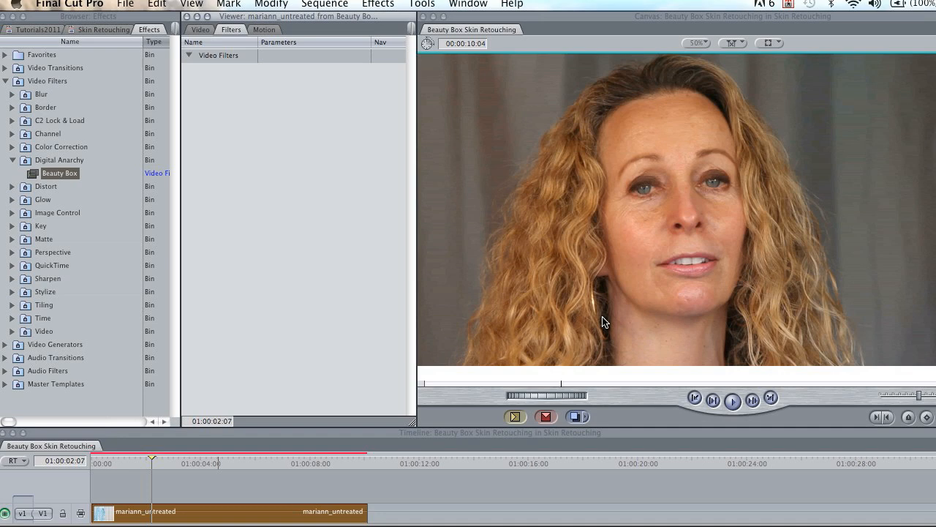
pyautogui.moveTo(468, 160)
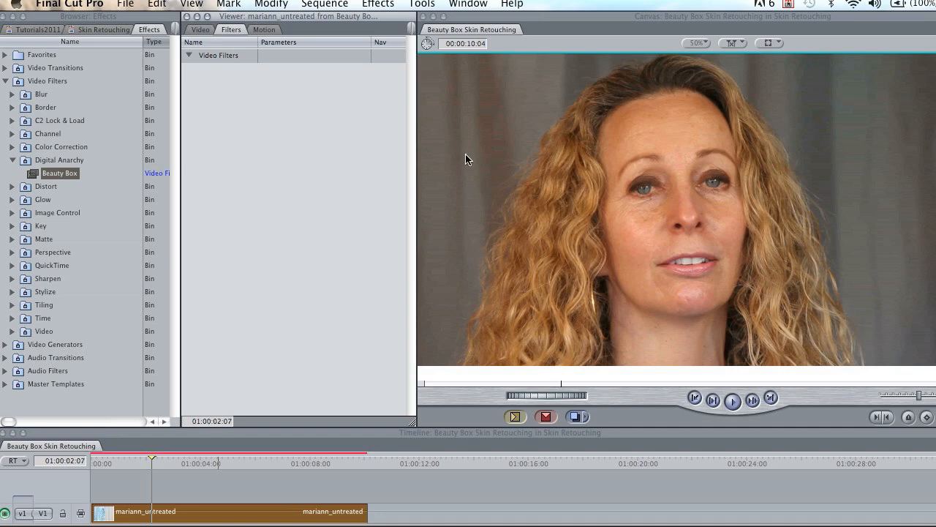
pyautogui.moveTo(146, 160)
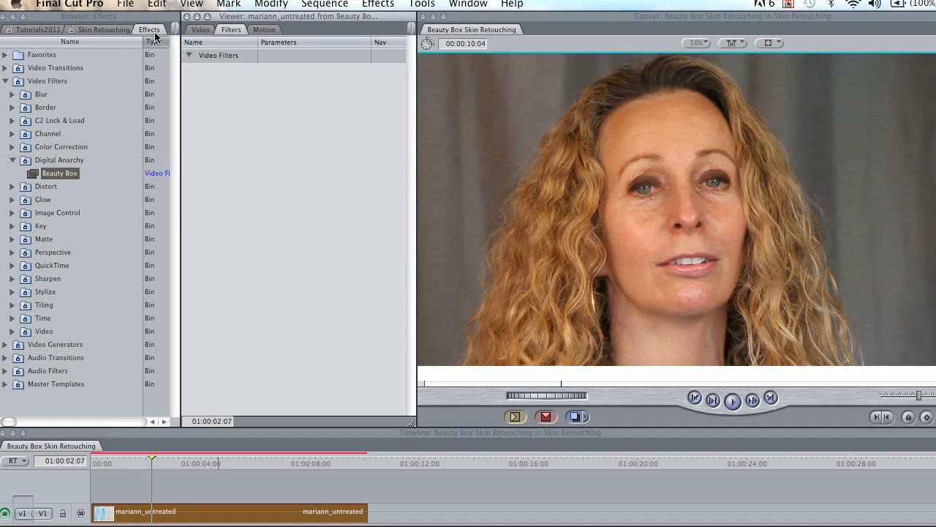
# Step: Show the Beauty Box filter parameters for the marian_untreated clip
pyautogui.click(60, 173)
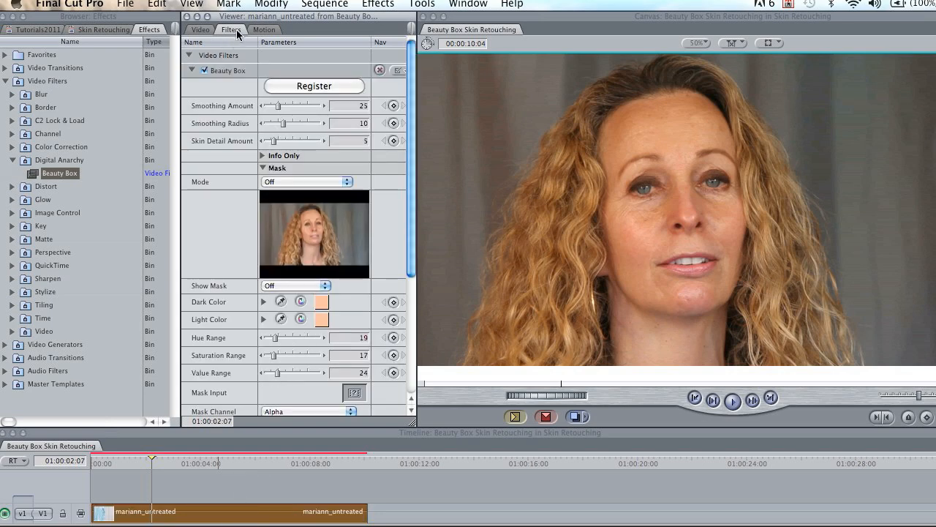
pyautogui.moveTo(242, 32)
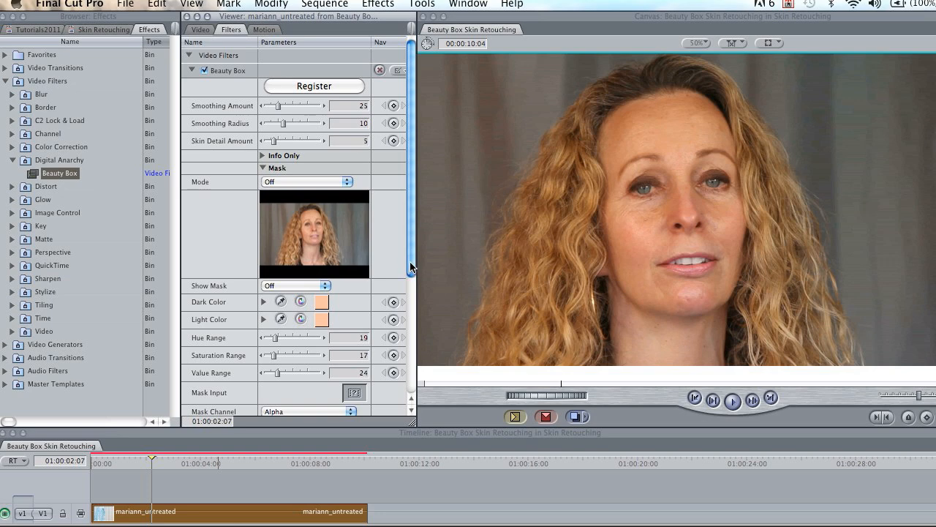
pyautogui.moveTo(419, 271)
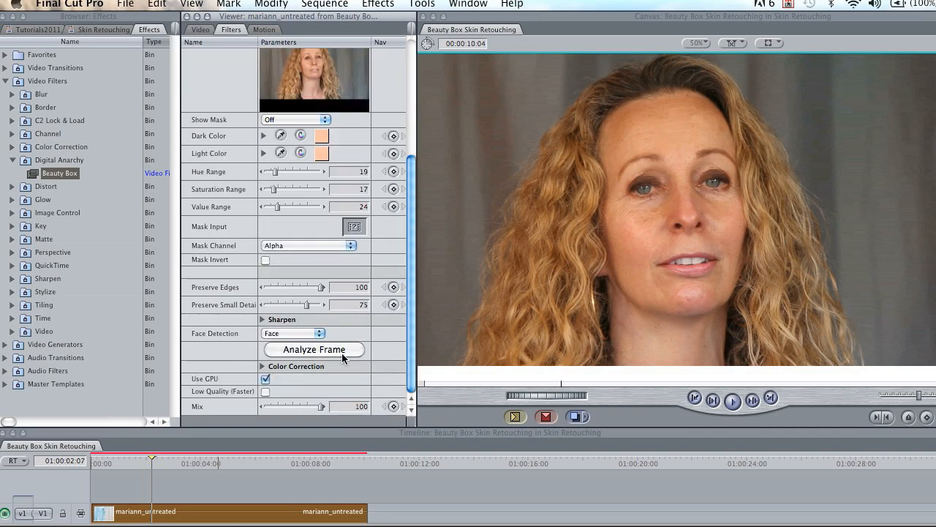
pyautogui.moveTo(330, 353)
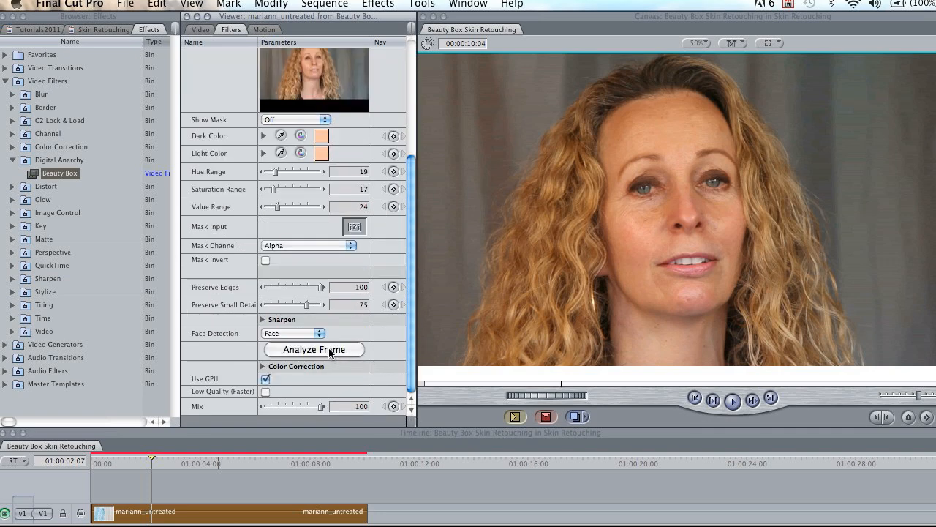
pyautogui.moveTo(359, 375)
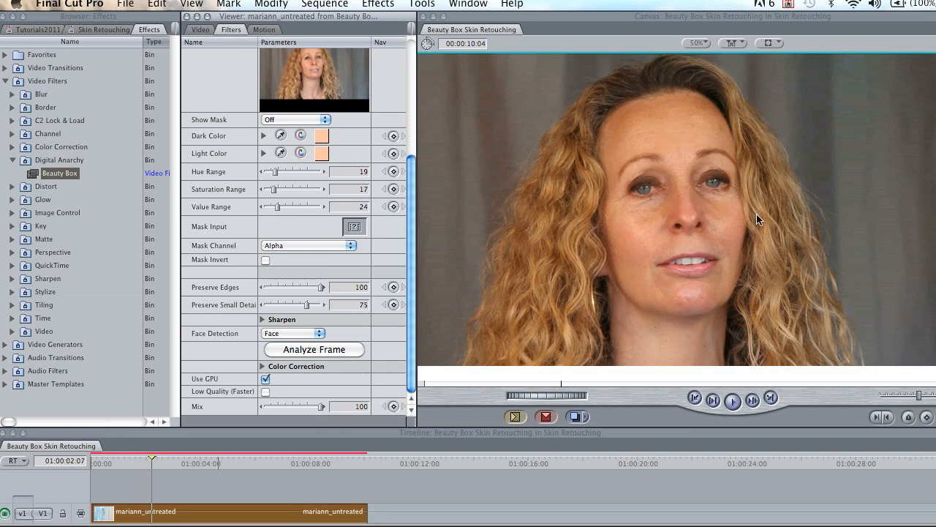
pyautogui.moveTo(667, 206)
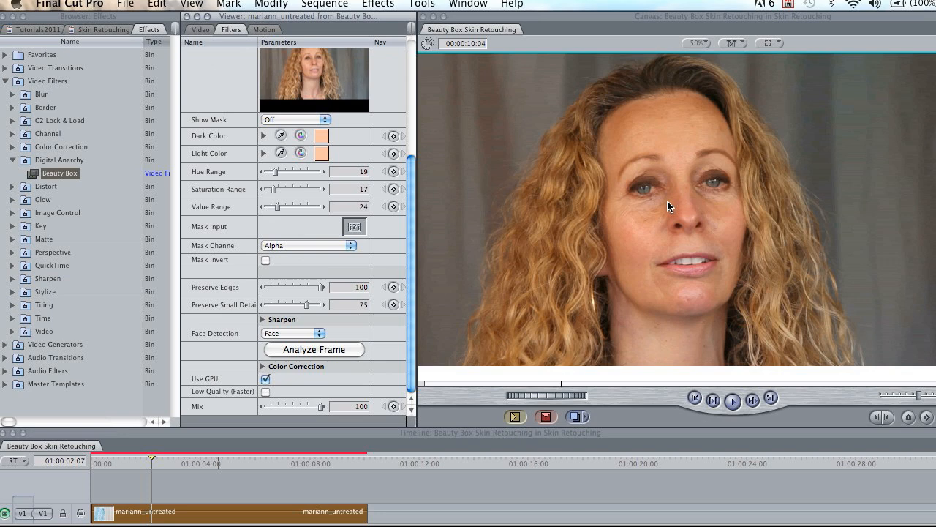
pyautogui.moveTo(475, 269)
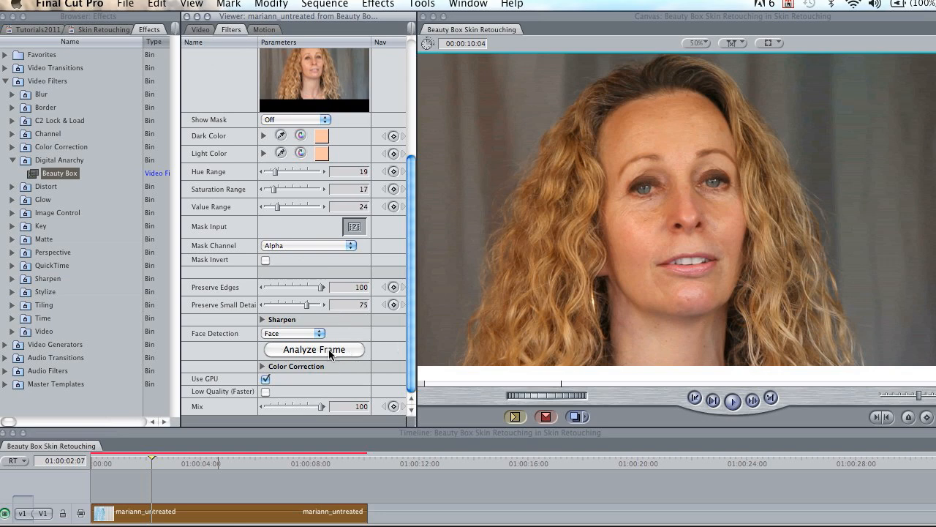
pyautogui.moveTo(317, 352)
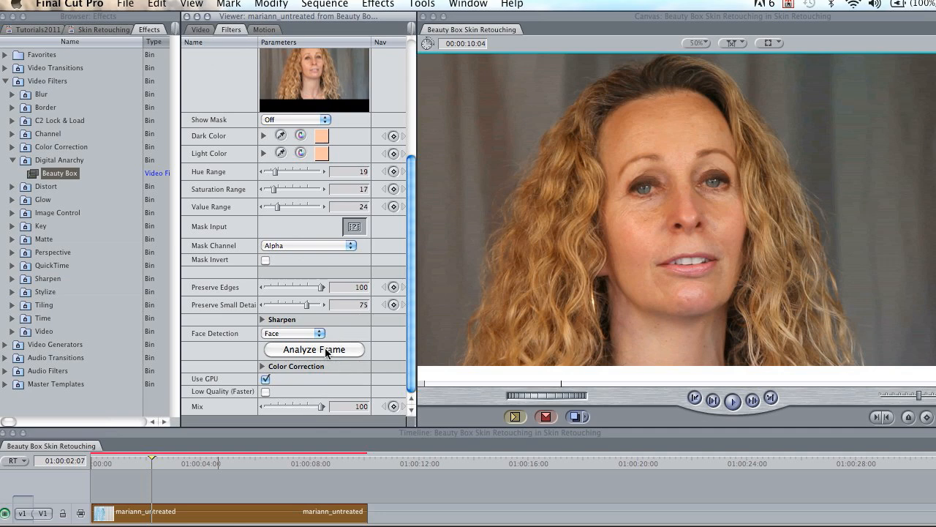
# Step: Analyze the current frame for skin ranges (hue 20.63, sat 9.8, value 17.37) and check the Dark Color swatch
pyautogui.click(313, 348)
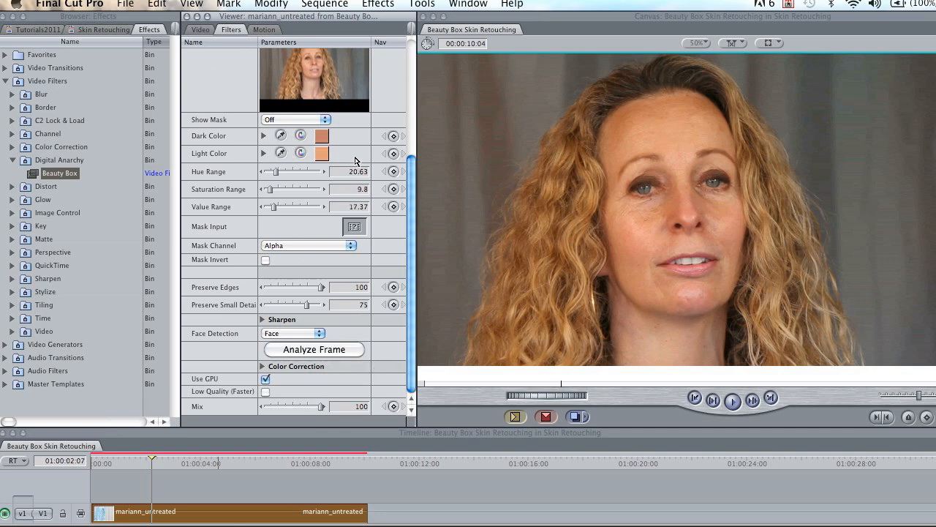
pyautogui.moveTo(331, 158)
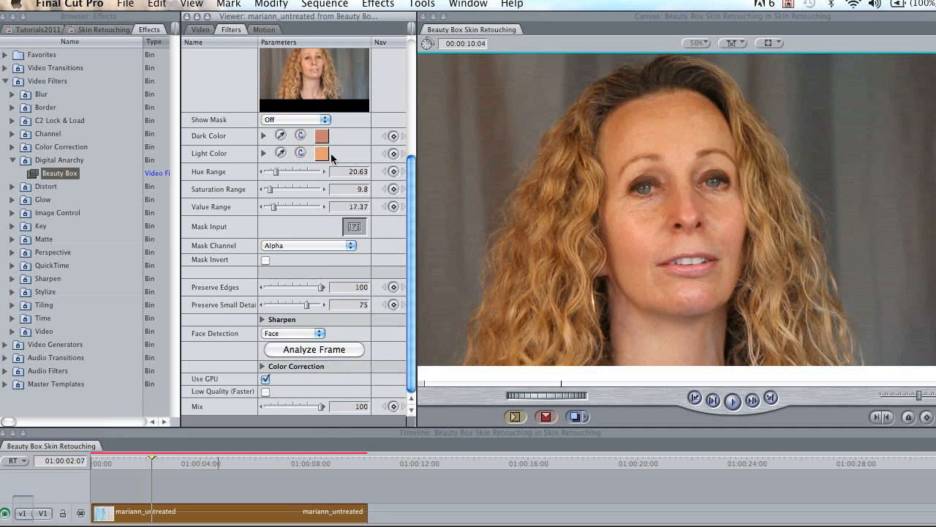
pyautogui.click(321, 135)
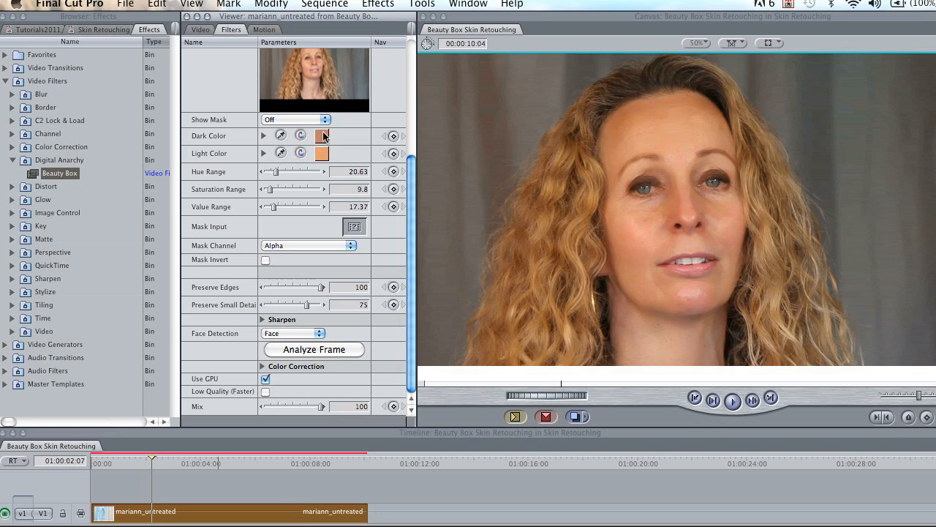
pyautogui.moveTo(393, 189)
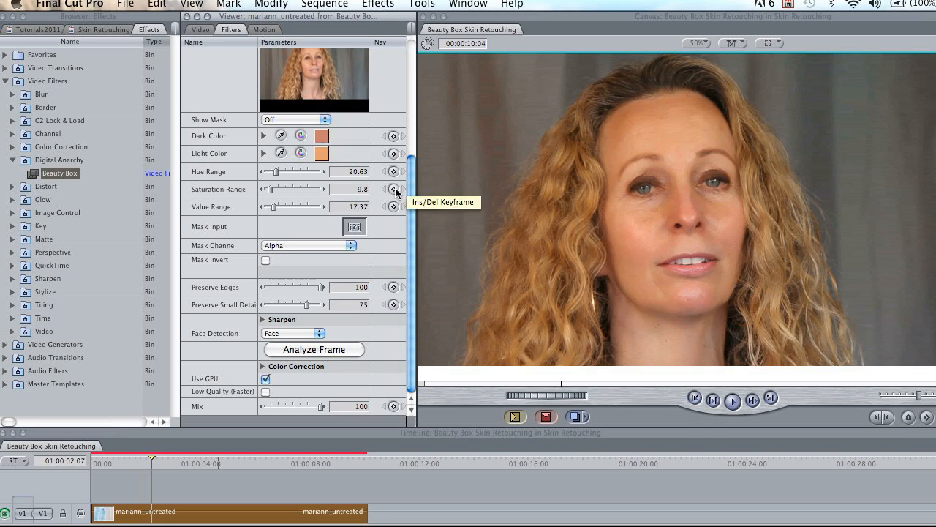
pyautogui.moveTo(419, 196)
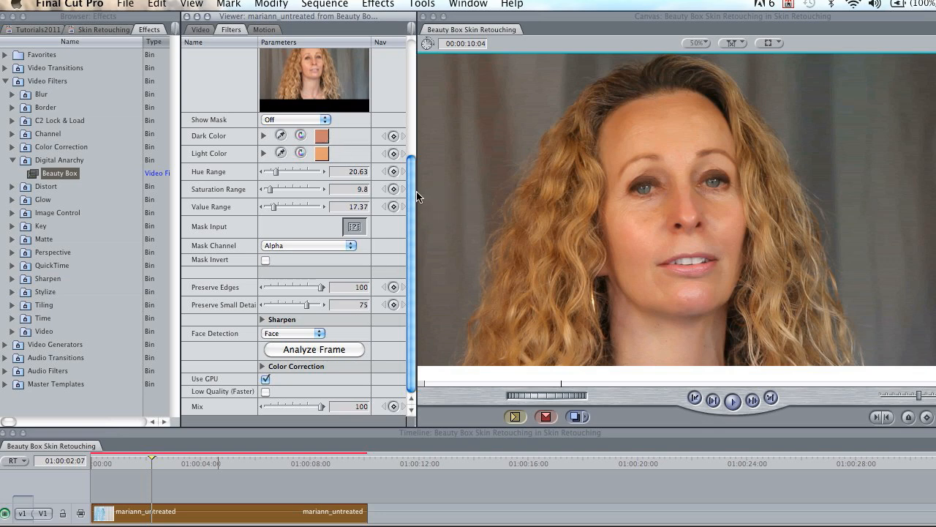
pyautogui.moveTo(423, 210)
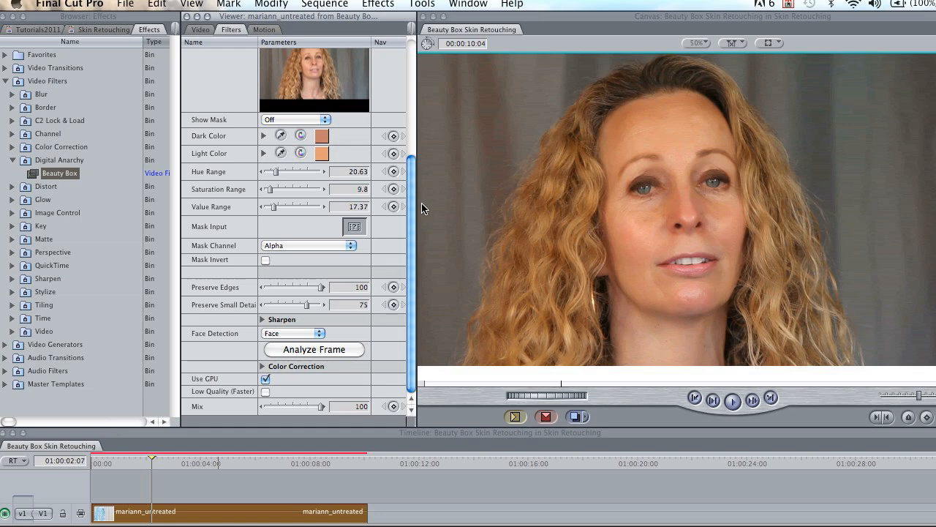
pyautogui.moveTo(409, 263)
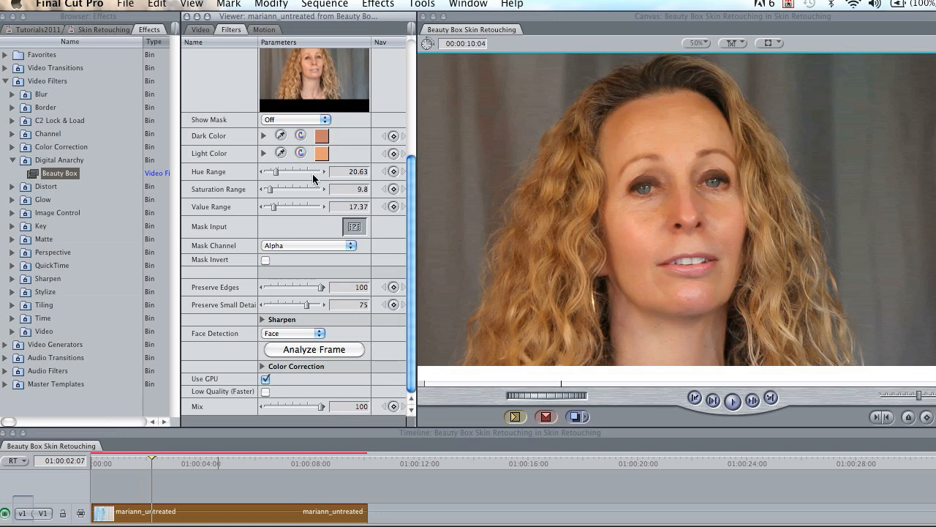
pyautogui.moveTo(331, 153)
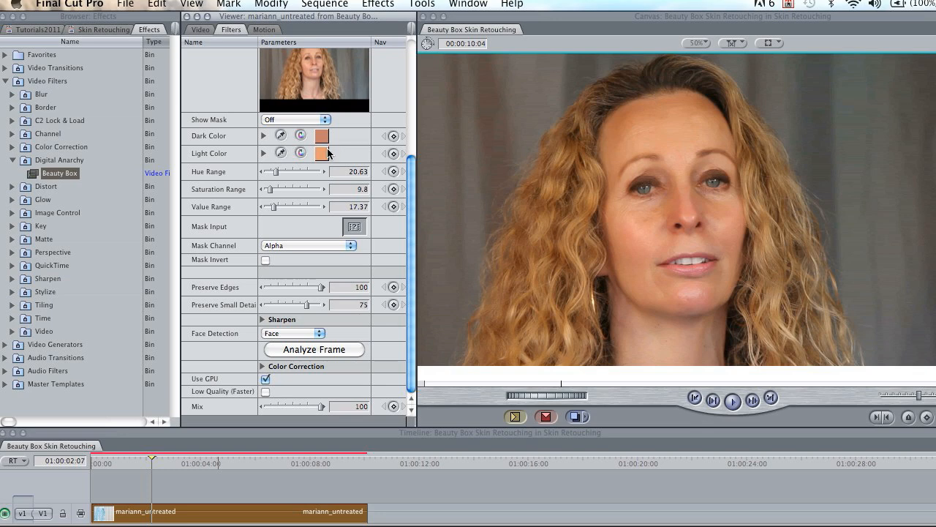
pyautogui.moveTo(360, 202)
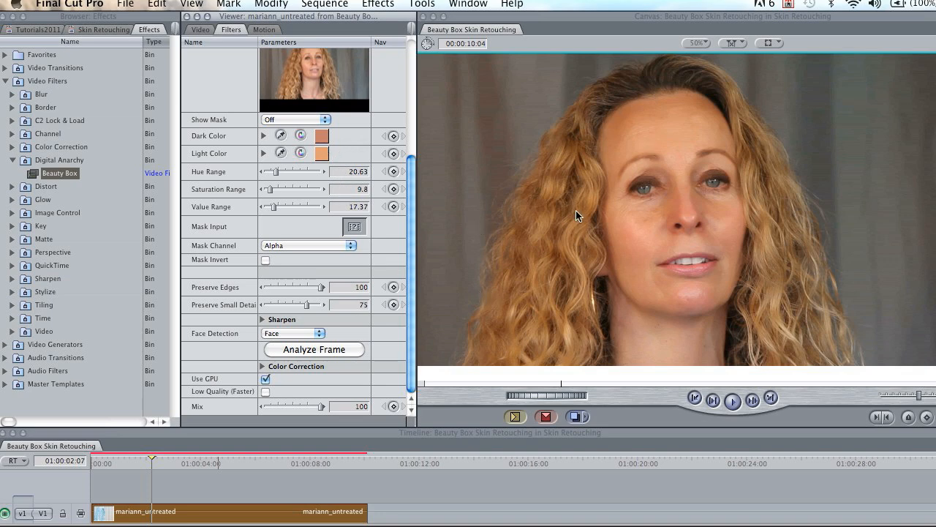
pyautogui.moveTo(603, 294)
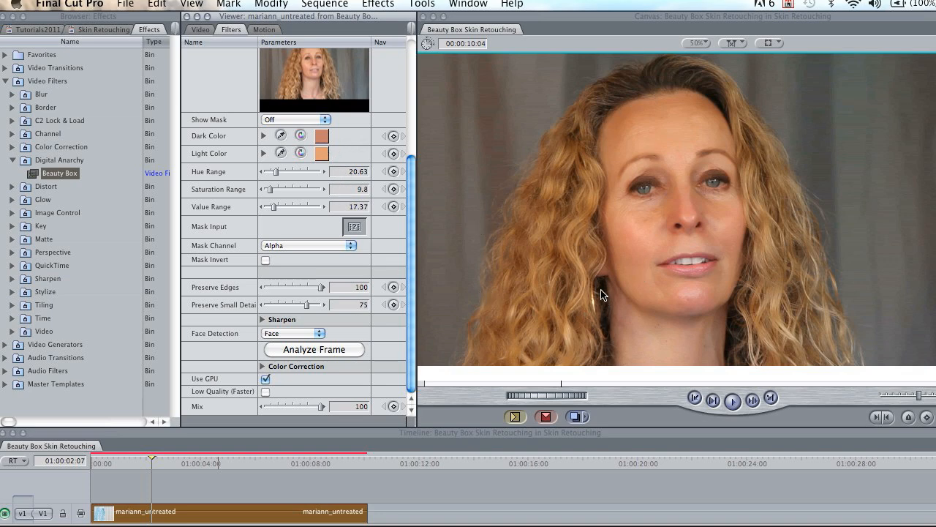
pyautogui.moveTo(607, 182)
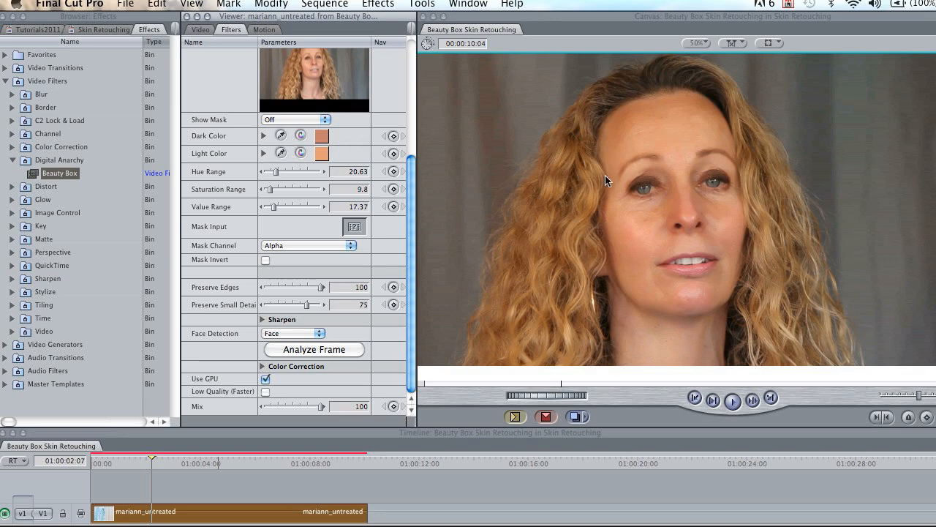
pyautogui.moveTo(591, 228)
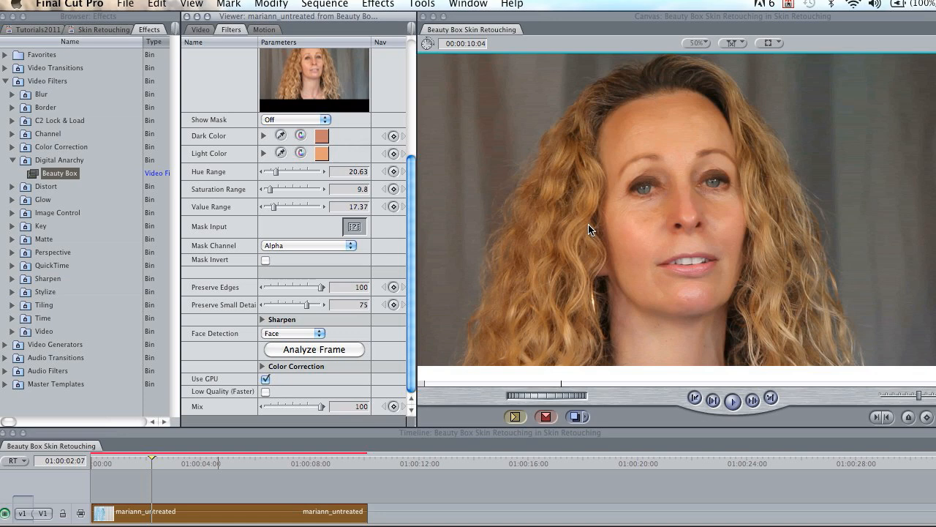
pyautogui.moveTo(427, 205)
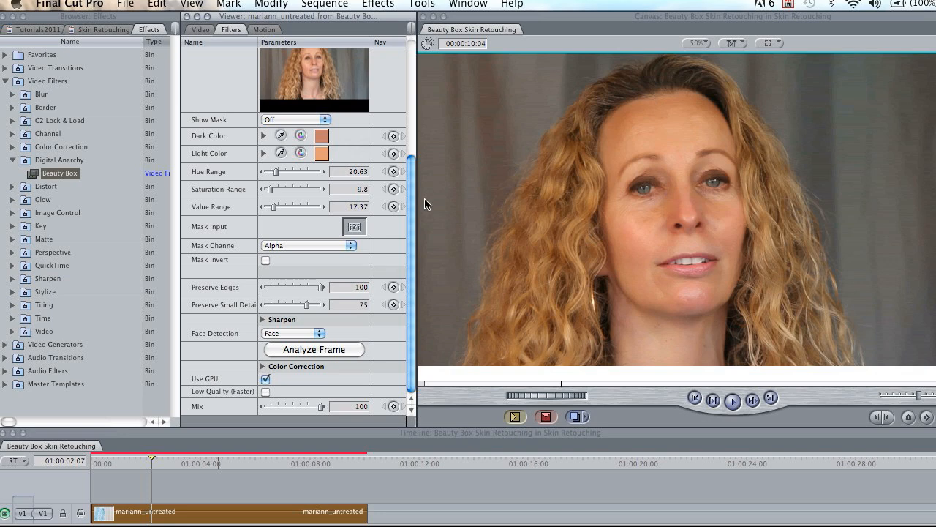
pyautogui.moveTo(416, 199)
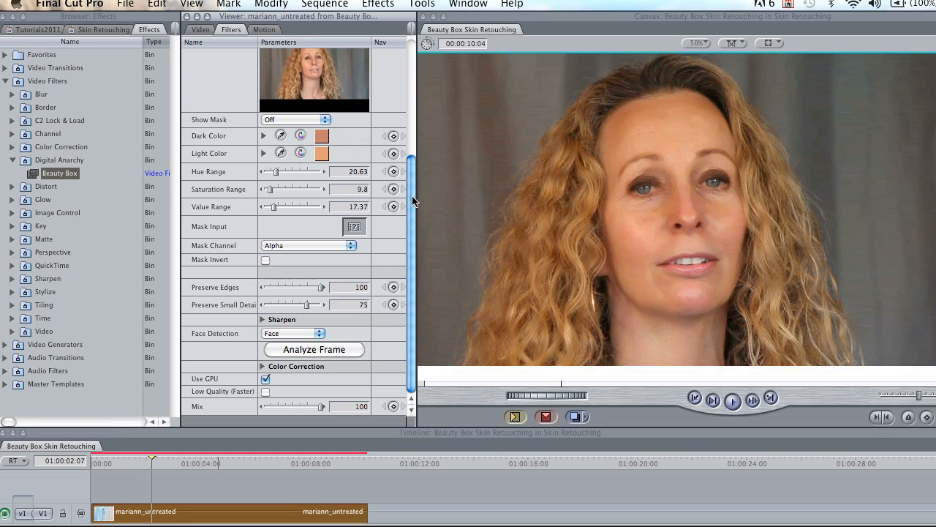
pyautogui.moveTo(415, 174)
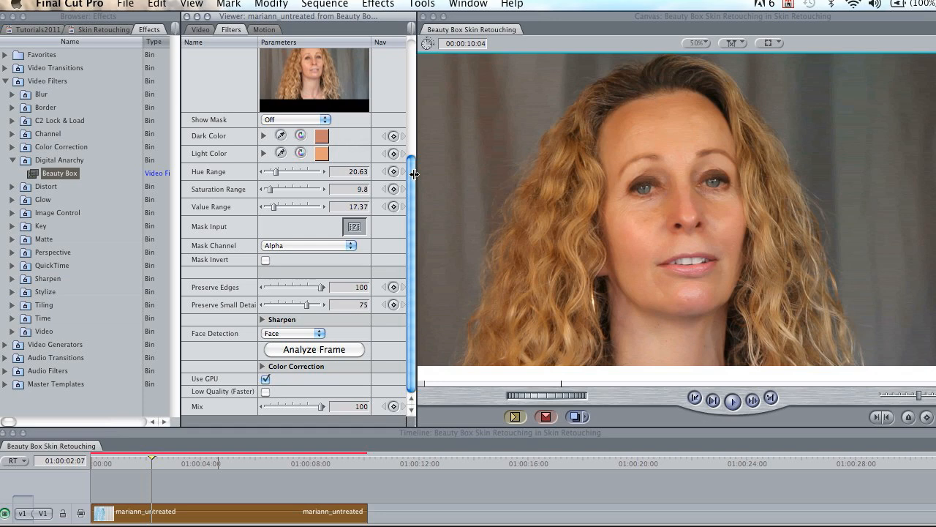
pyautogui.moveTo(520, 2)
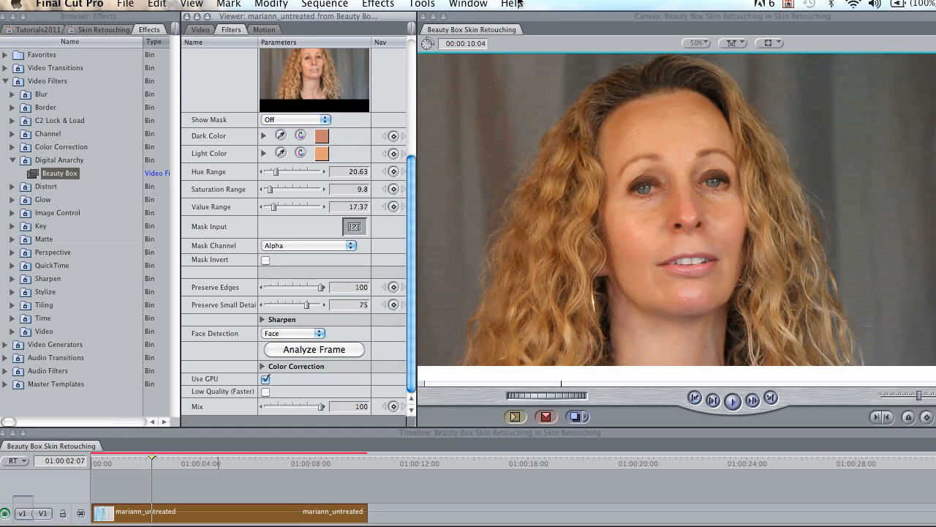
pyautogui.moveTo(428, 187)
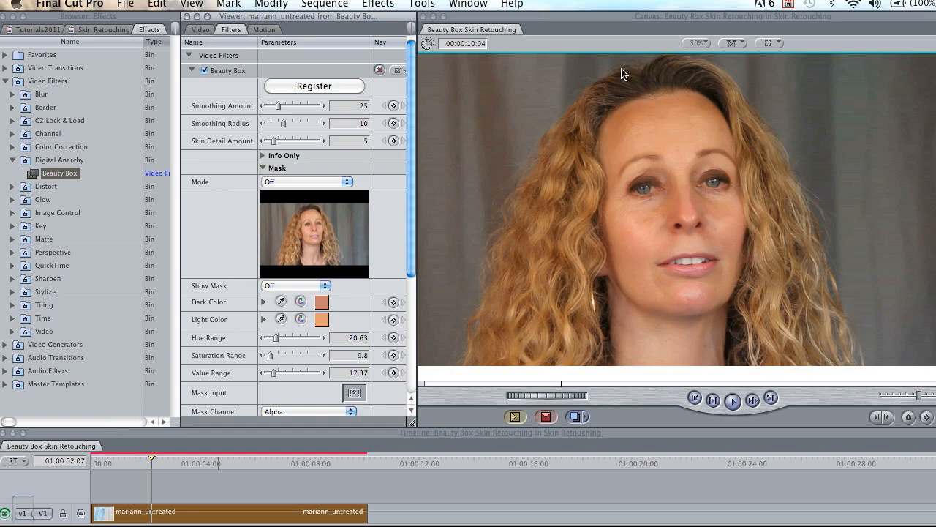
pyautogui.moveTo(278, 109)
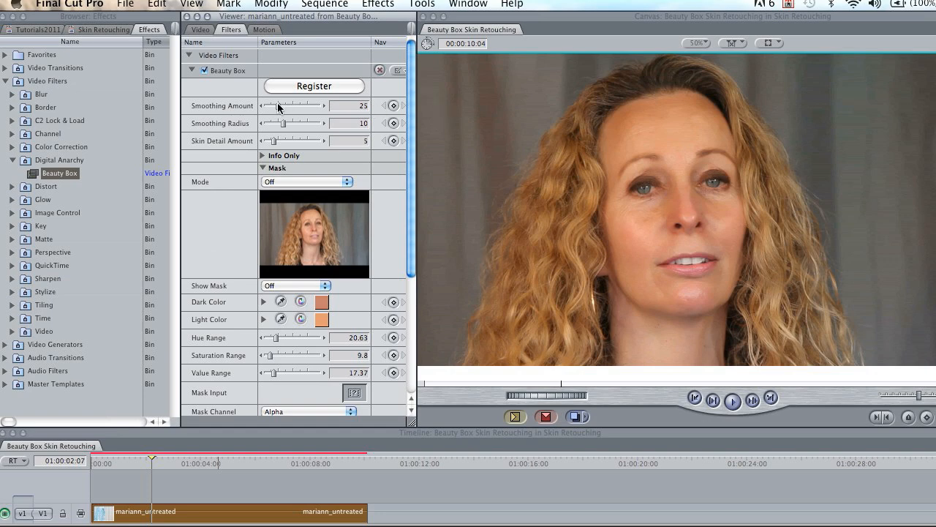
pyautogui.moveTo(281, 151)
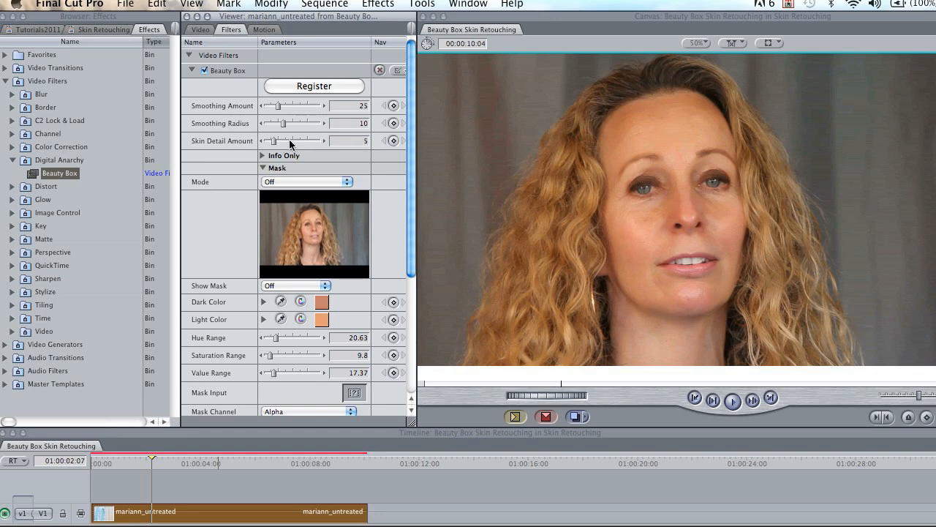
pyautogui.moveTo(294, 134)
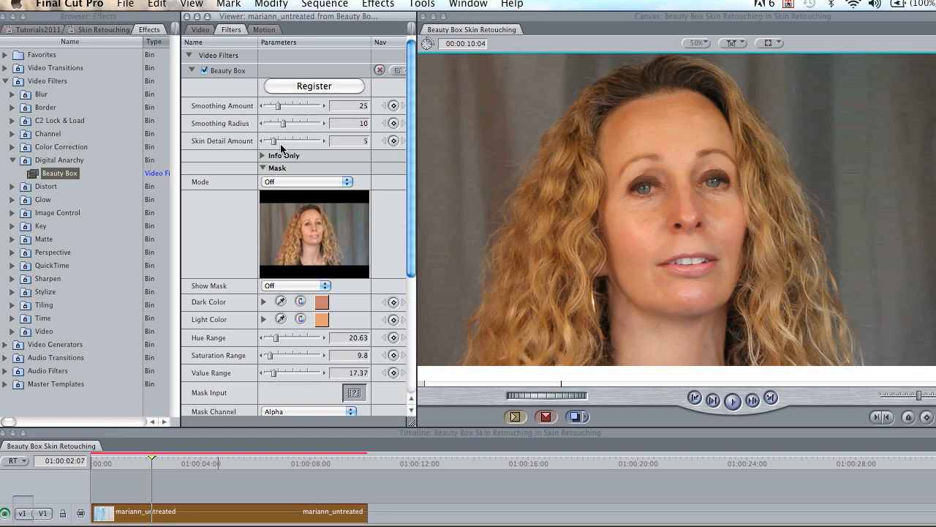
pyautogui.moveTo(276, 145)
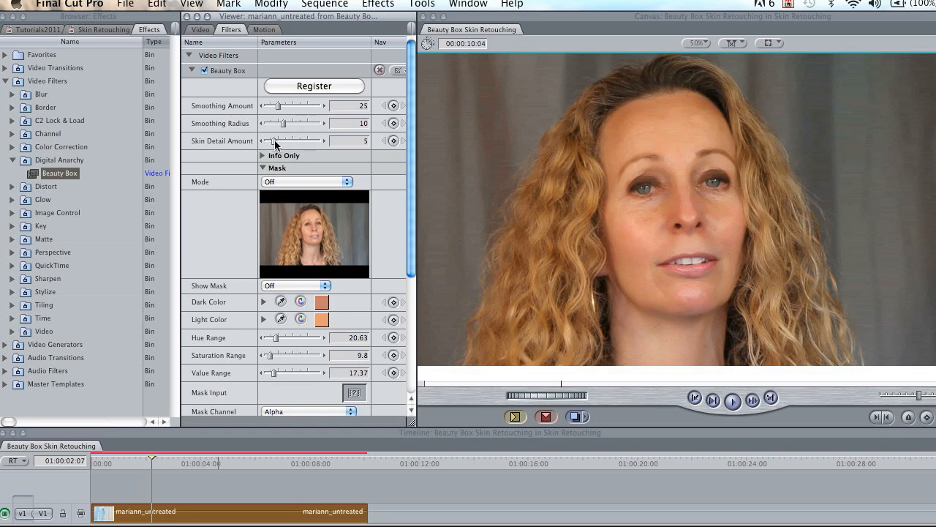
pyautogui.moveTo(295, 164)
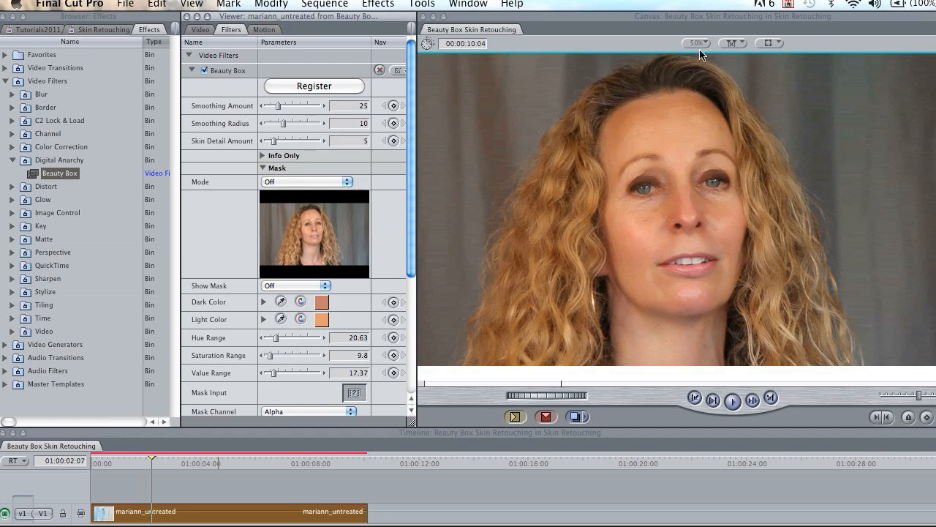
# Step: Bring up the canvas Zoom magnification choices
pyautogui.click(697, 44)
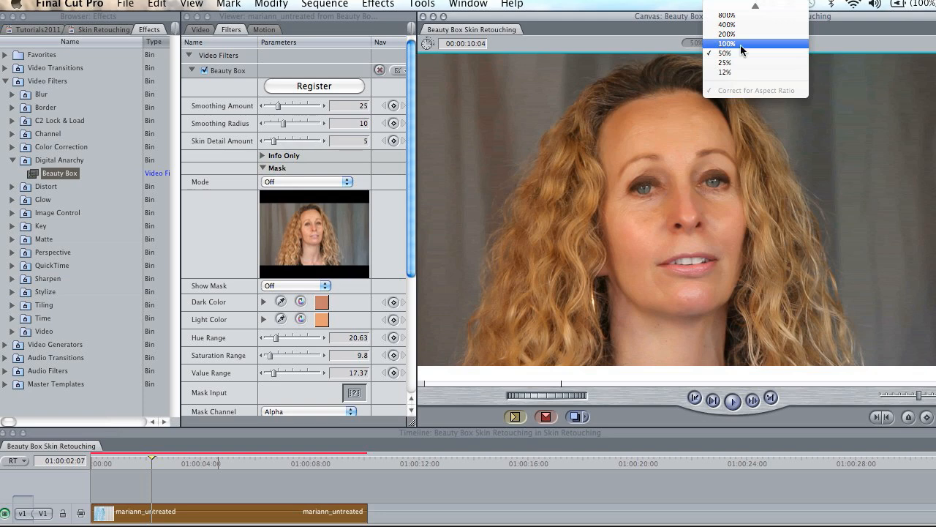
# Step: Show the smoothed frame at 100% to inspect the eyes and cheeks
pyautogui.click(728, 44)
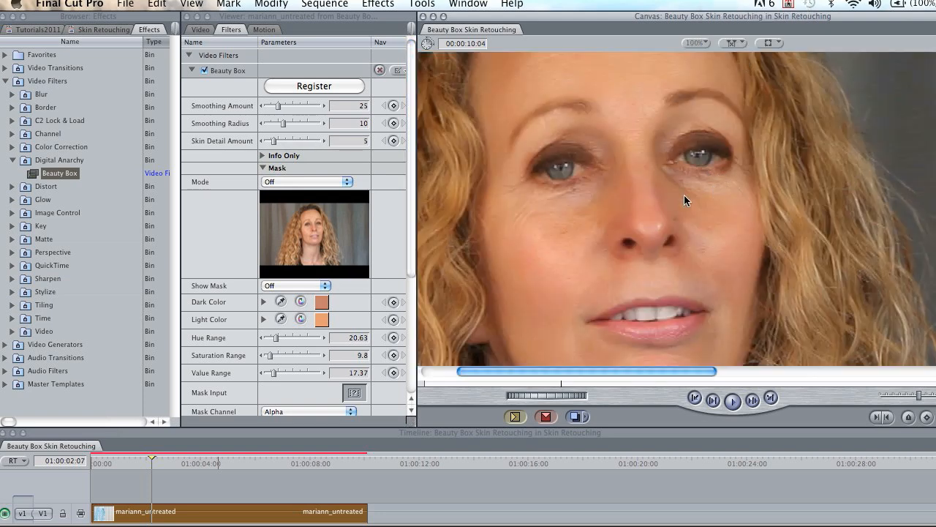
pyautogui.moveTo(498, 64)
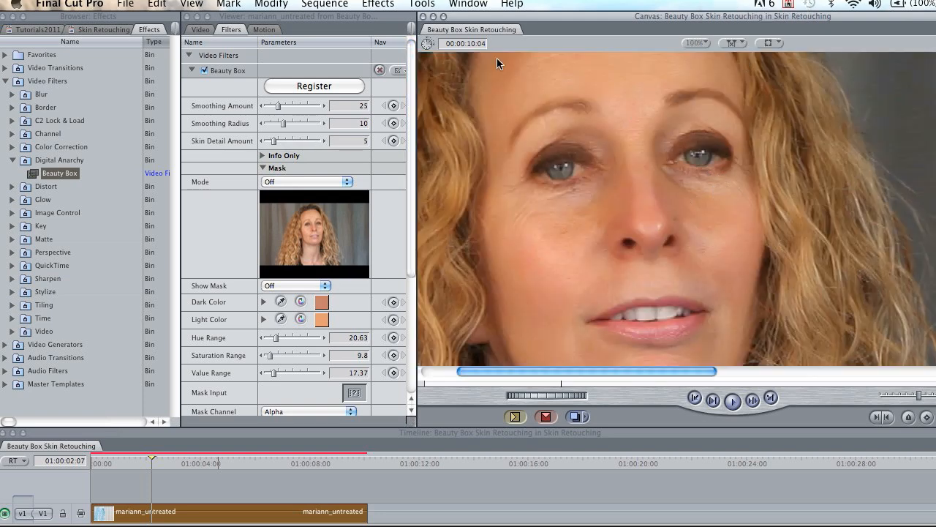
pyautogui.moveTo(231, 88)
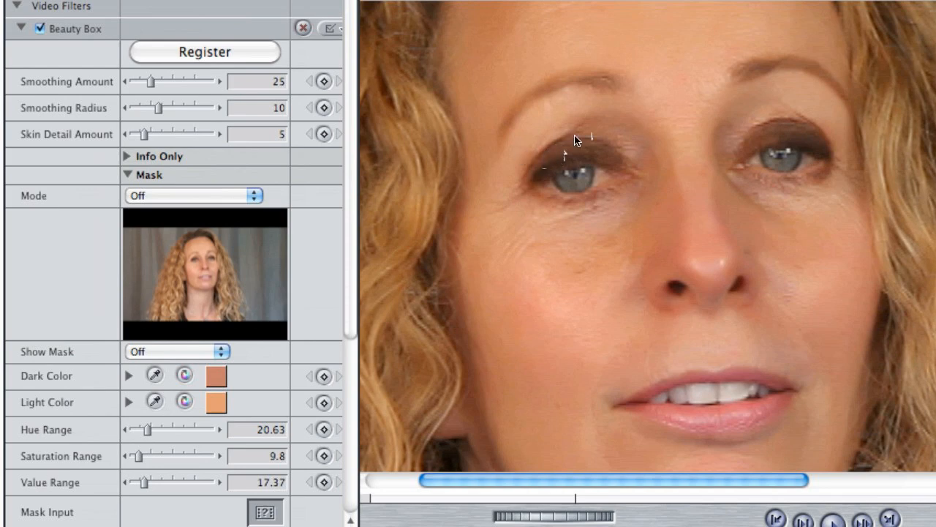
pyautogui.moveTo(541, 154)
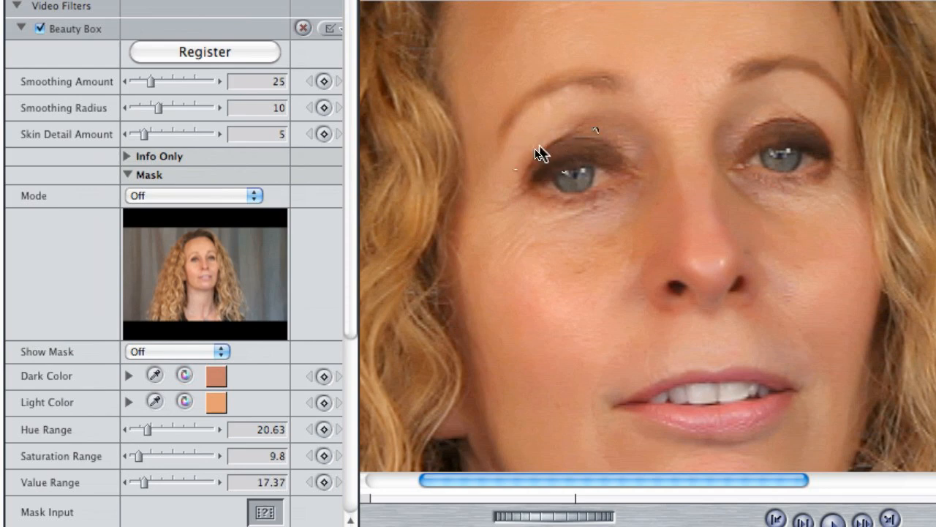
pyautogui.moveTo(476, 143)
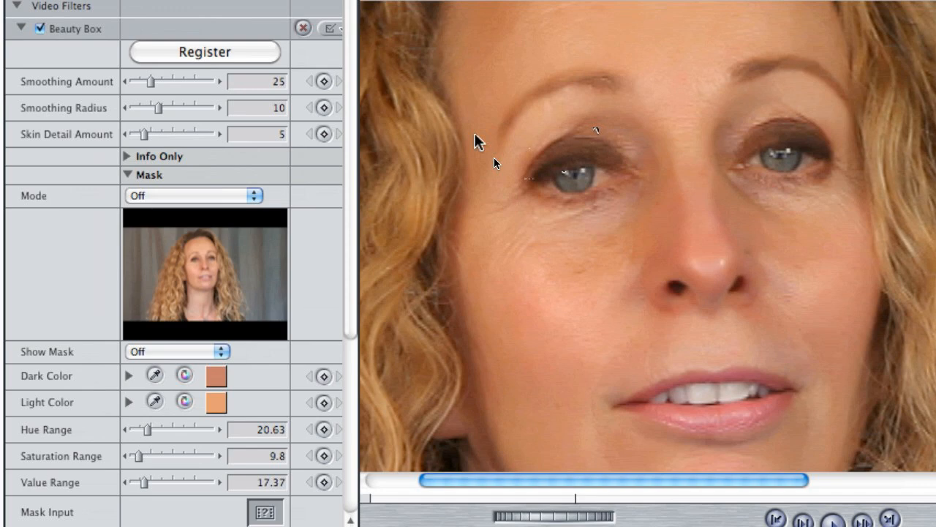
pyautogui.moveTo(500, 167)
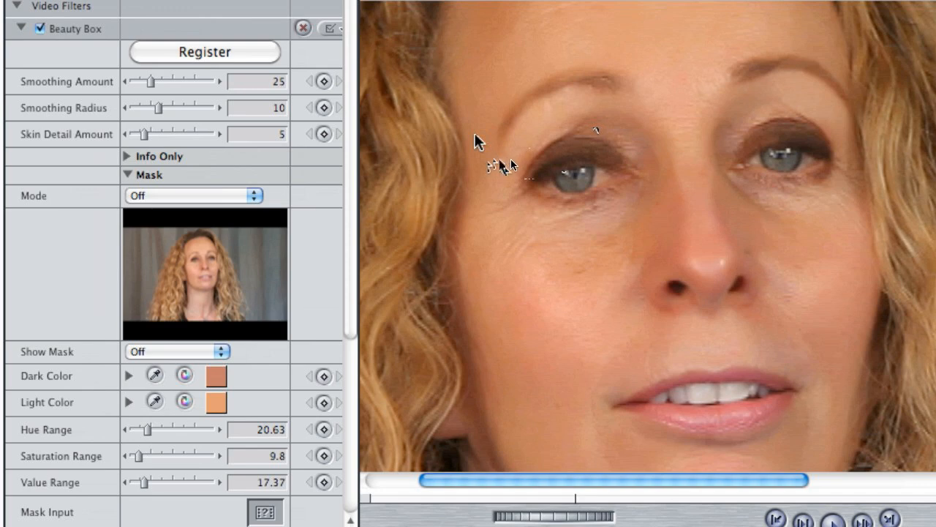
pyautogui.moveTo(514, 196)
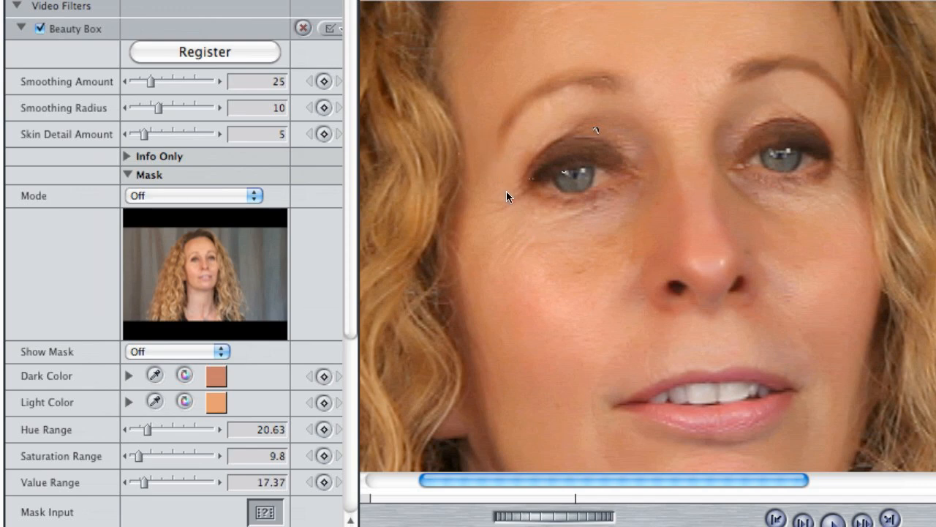
pyautogui.moveTo(228, 93)
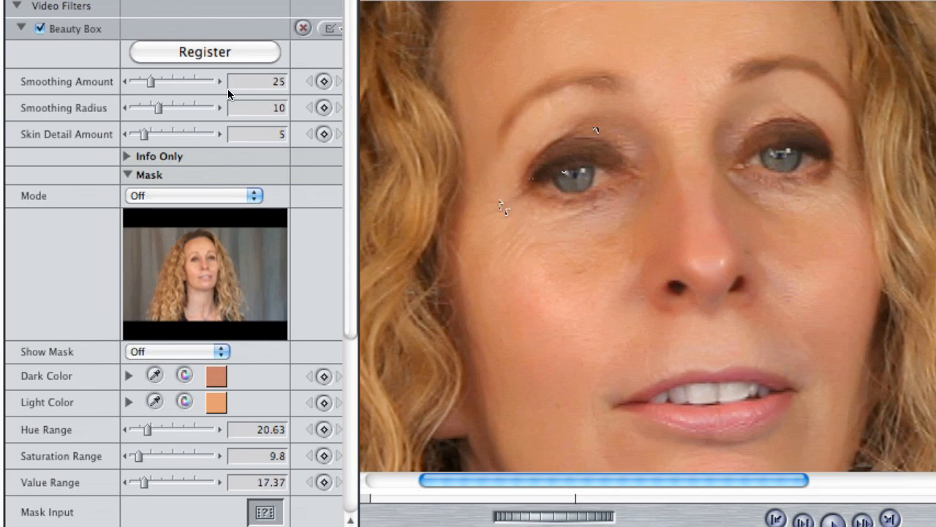
pyautogui.moveTo(204, 71)
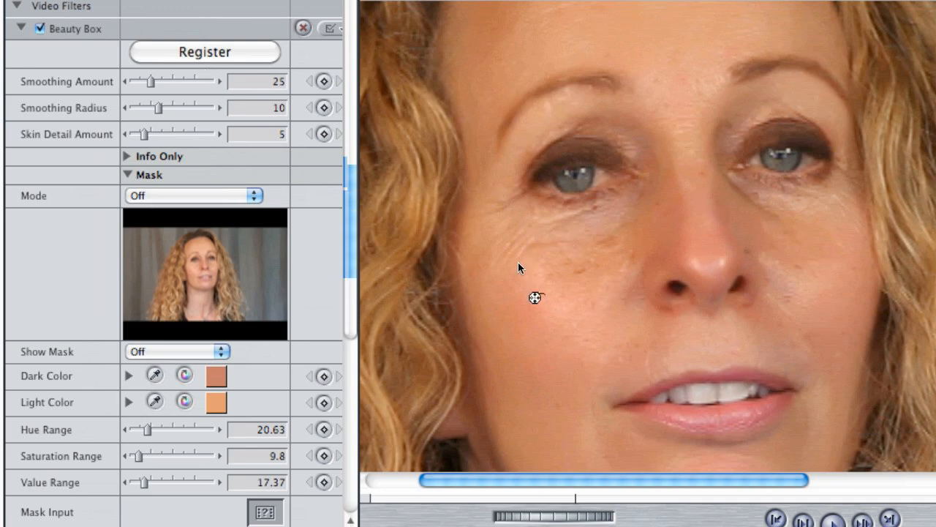
pyautogui.moveTo(524, 333)
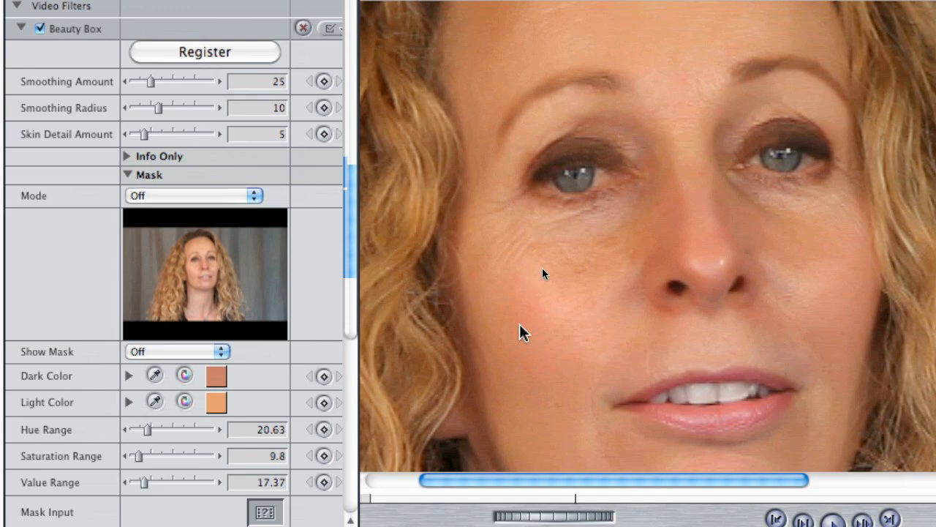
pyautogui.moveTo(538, 285)
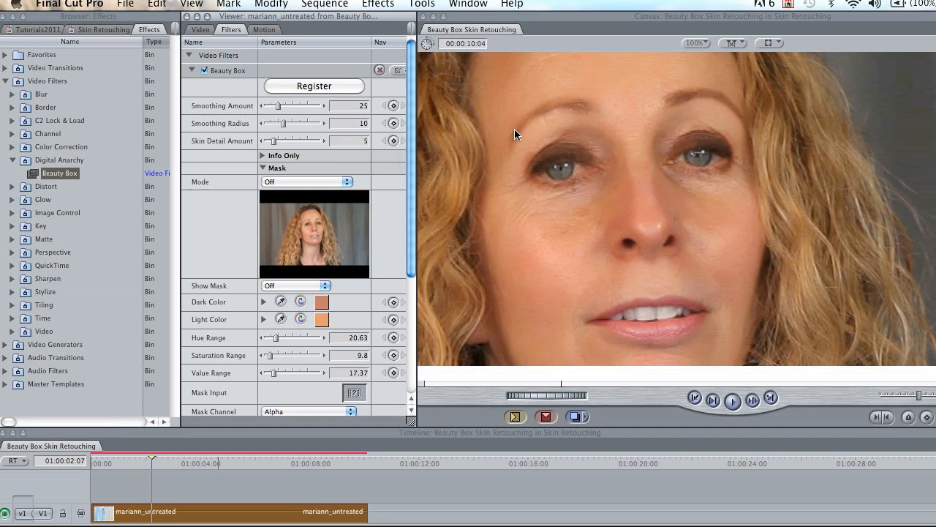
pyautogui.moveTo(515, 120)
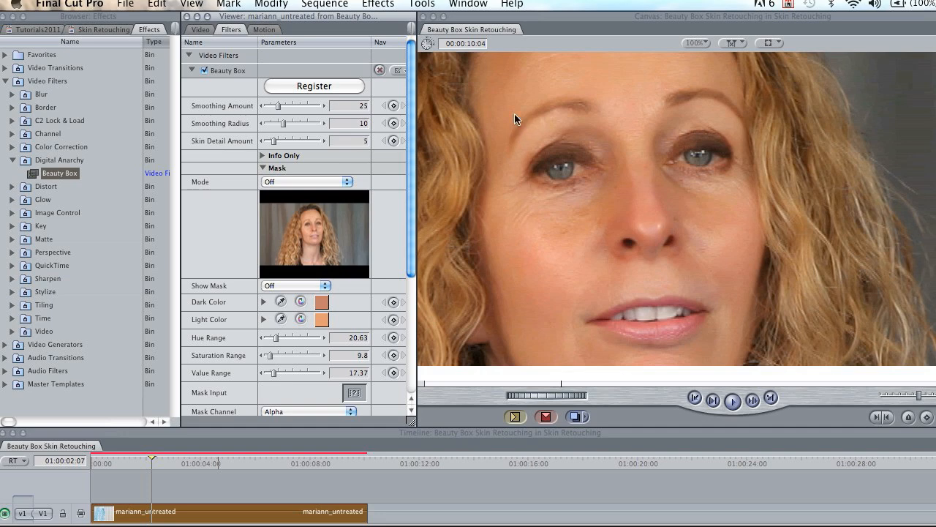
pyautogui.moveTo(702, 46)
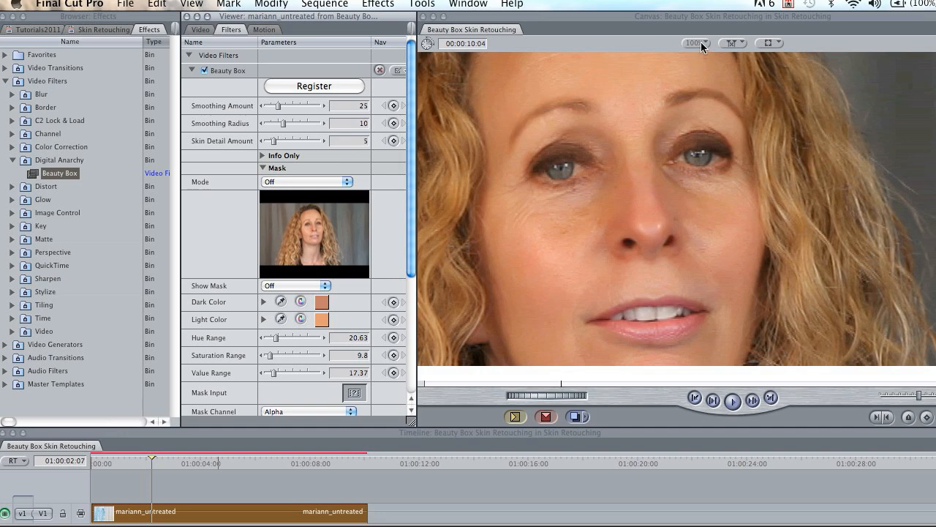
# Step: Set the canvas zoom back to Fit All so the whole frame shows
pyautogui.click(696, 44)
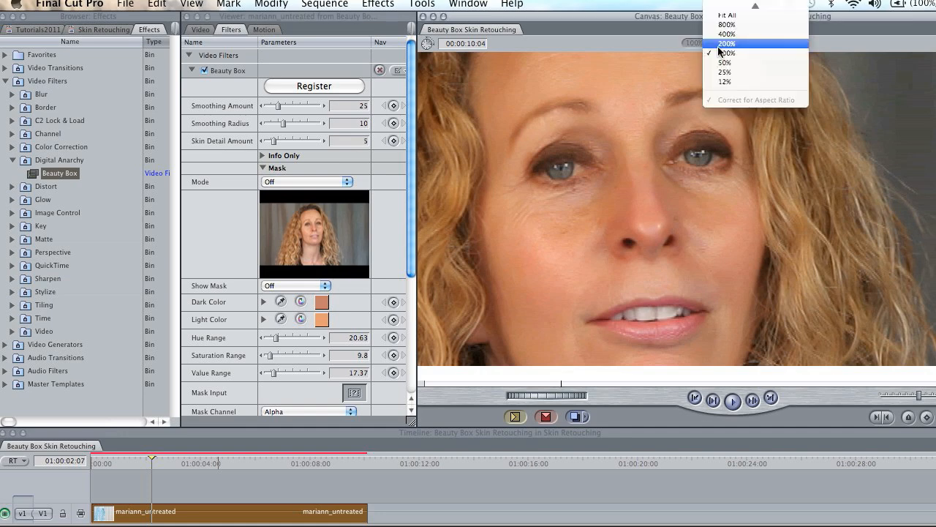
pyautogui.click(723, 61)
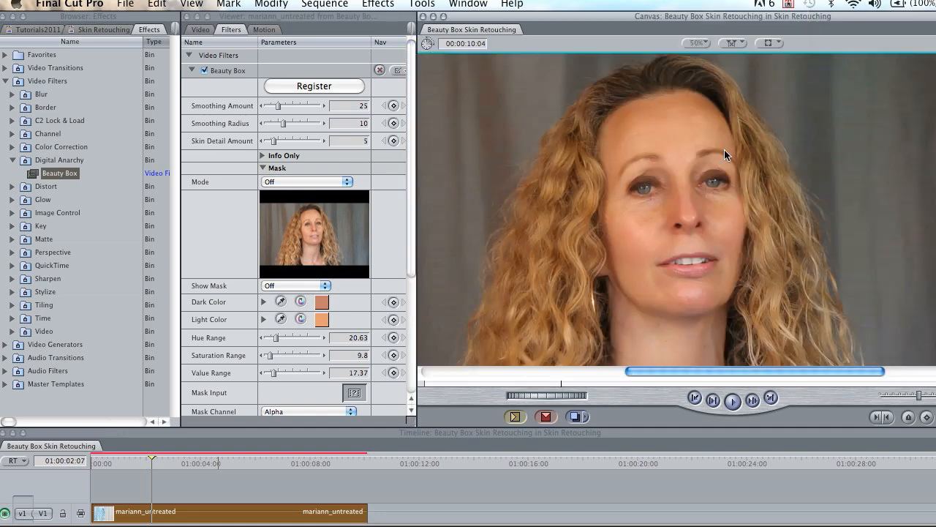
pyautogui.moveTo(720, 294)
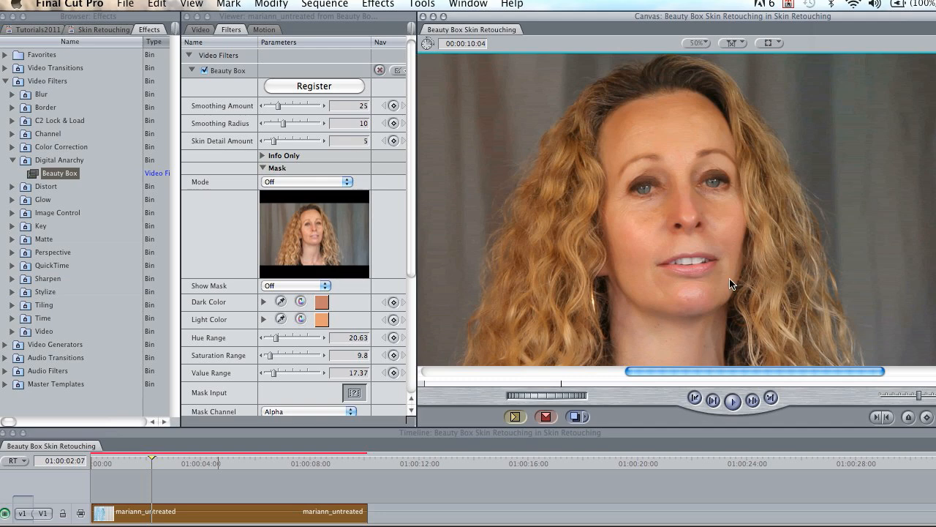
pyautogui.moveTo(630, 377)
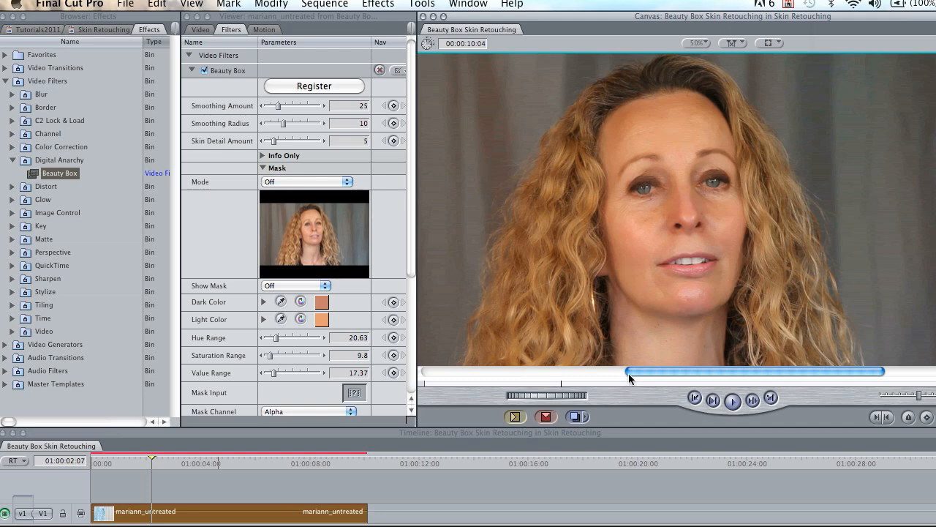
pyautogui.moveTo(644, 278)
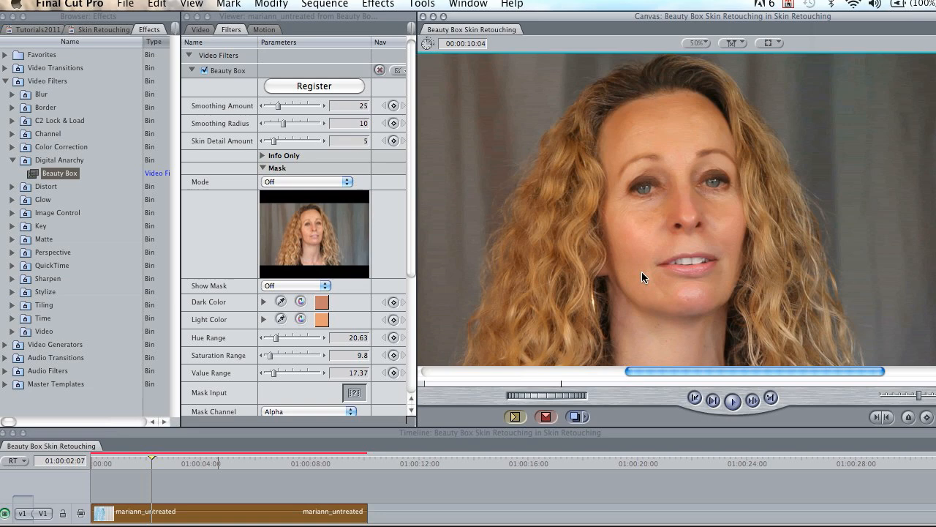
pyautogui.moveTo(645, 266)
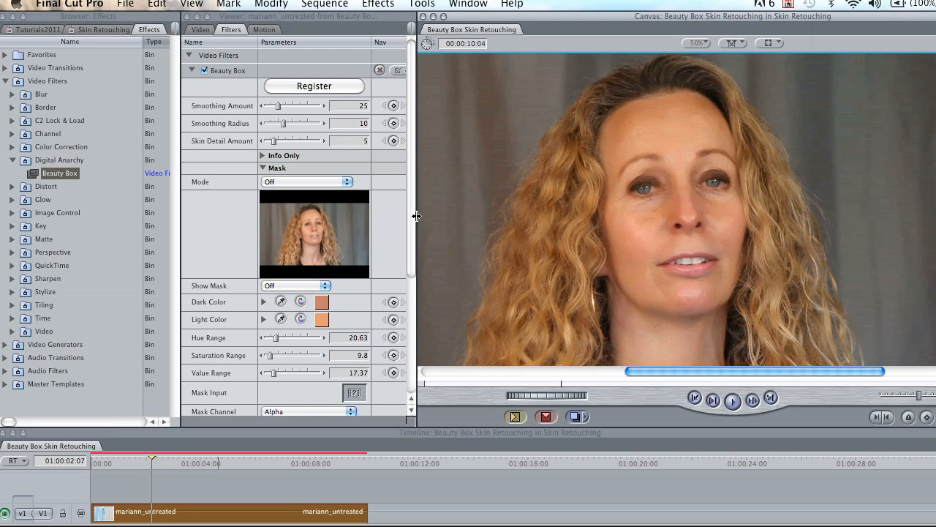
pyautogui.moveTo(428, 228)
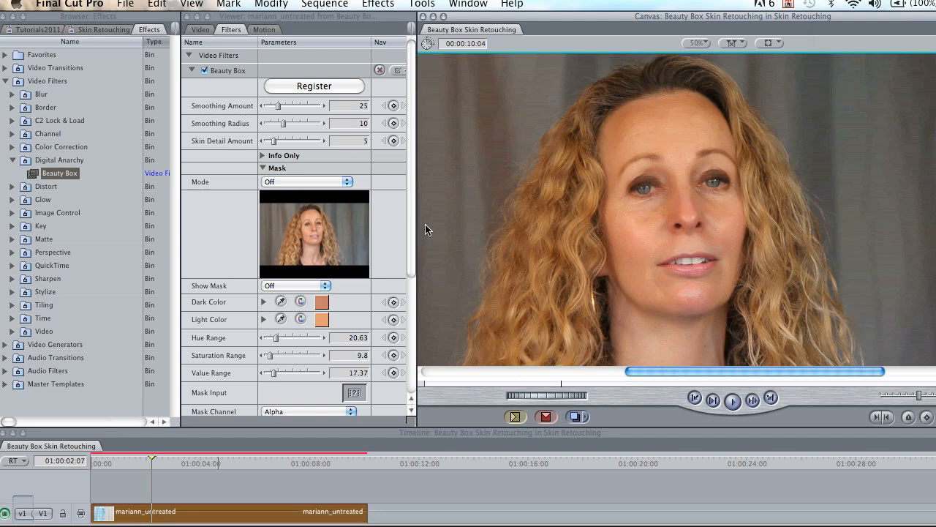
pyautogui.moveTo(378, 195)
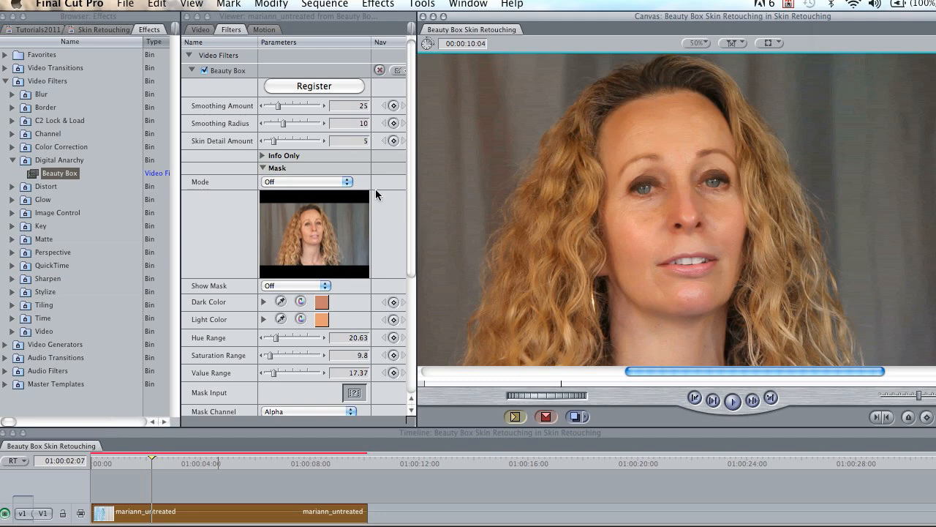
pyautogui.moveTo(306, 291)
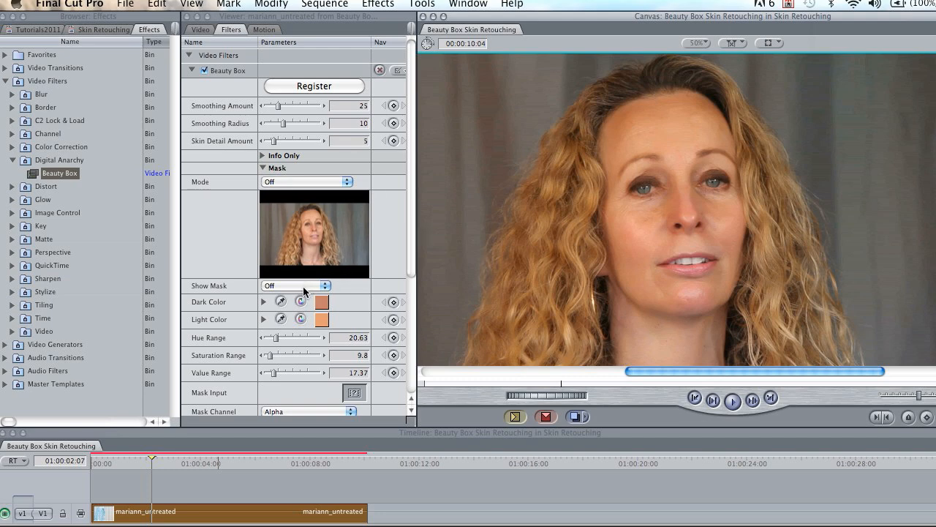
# Step: Leave Mask Mode at Off and set Show Mask to On to display the black-and-white skin mask
pyautogui.click(307, 181)
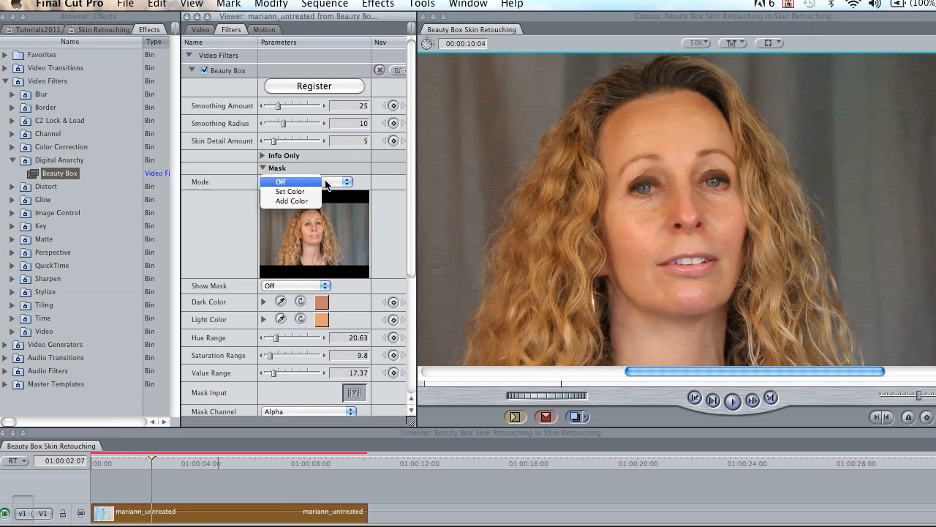
pyautogui.moveTo(308, 258)
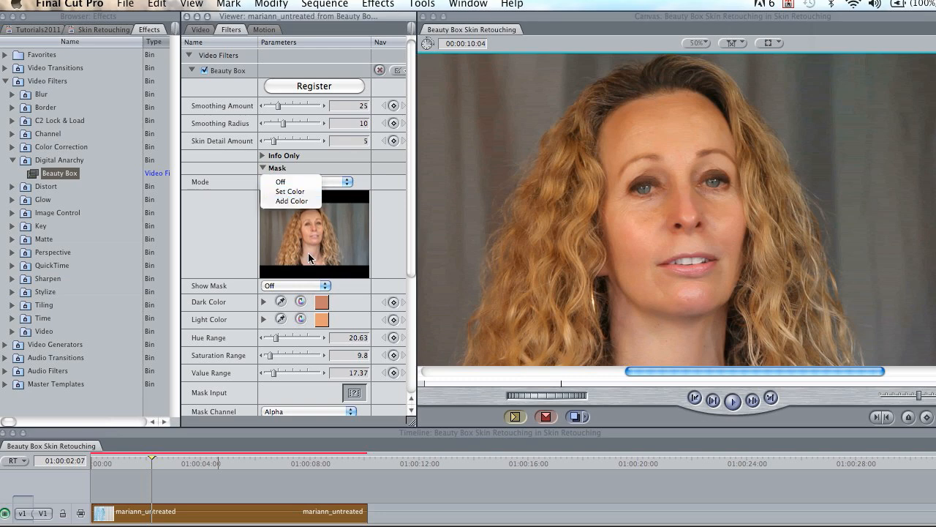
pyautogui.click(281, 182)
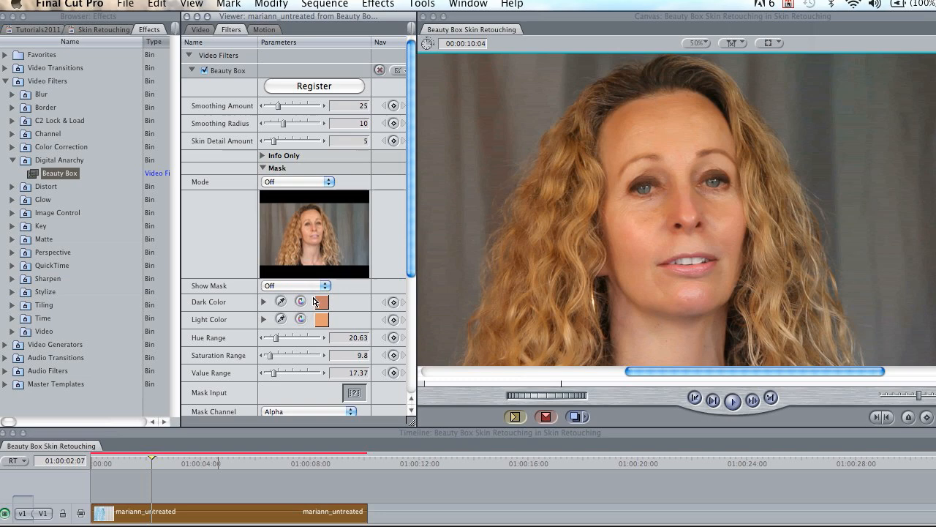
pyautogui.click(291, 285)
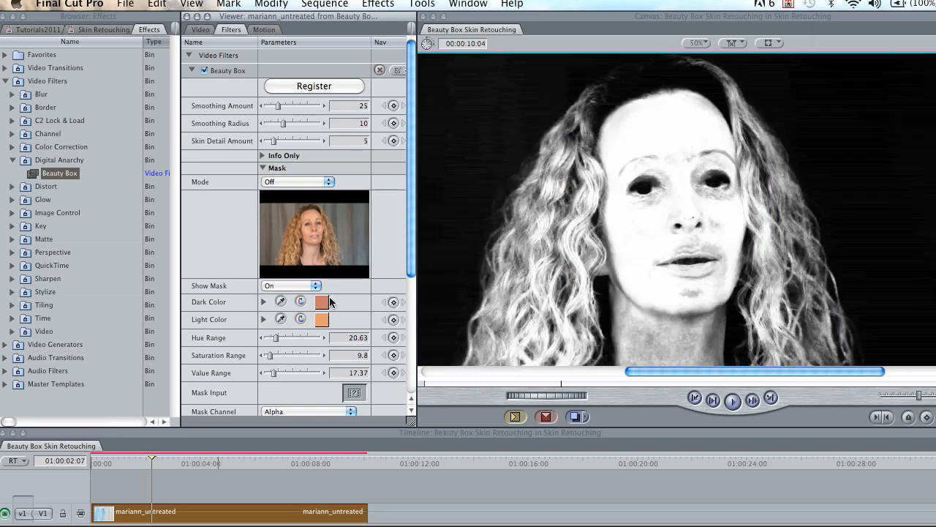
pyautogui.moveTo(674, 123)
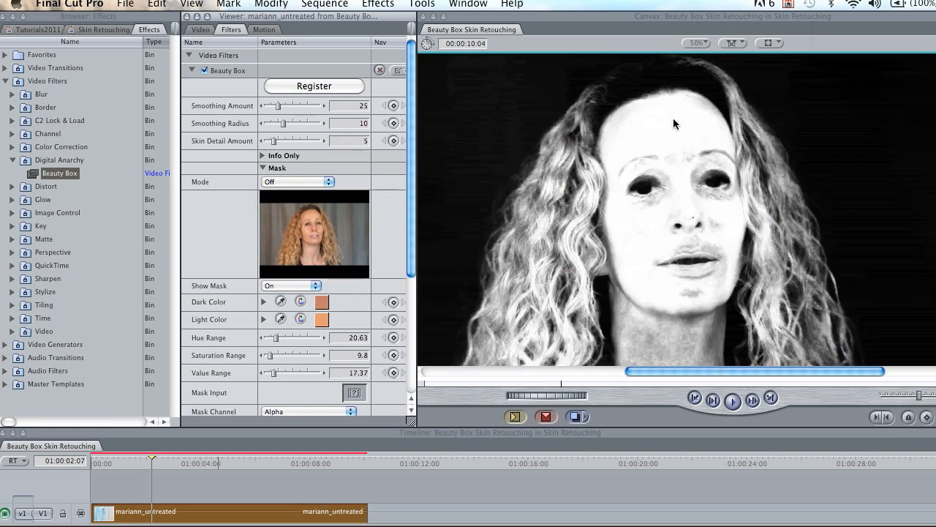
pyautogui.moveTo(673, 298)
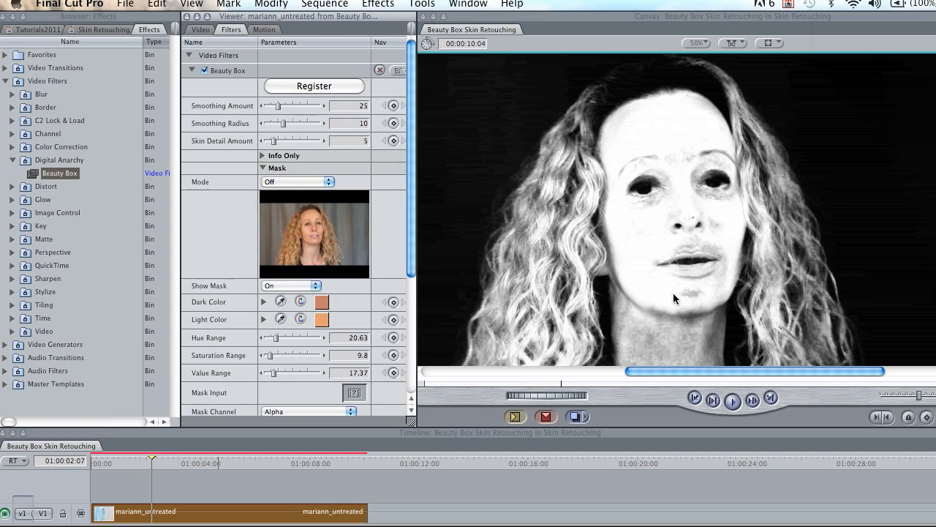
pyautogui.moveTo(582, 202)
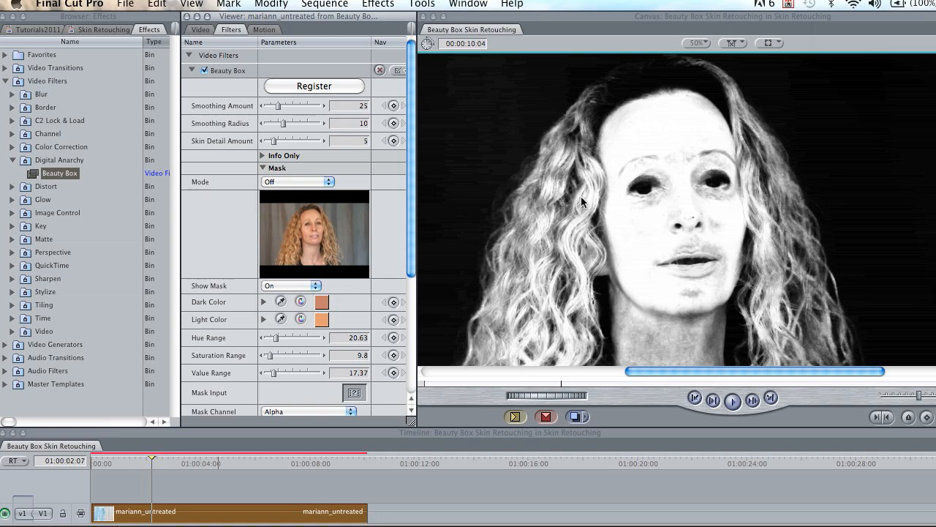
pyautogui.moveTo(597, 296)
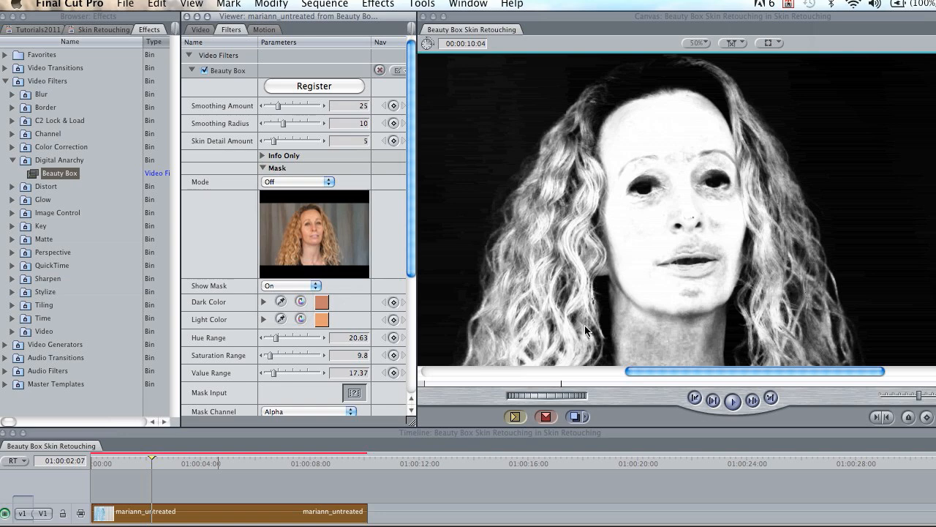
pyautogui.moveTo(598, 308)
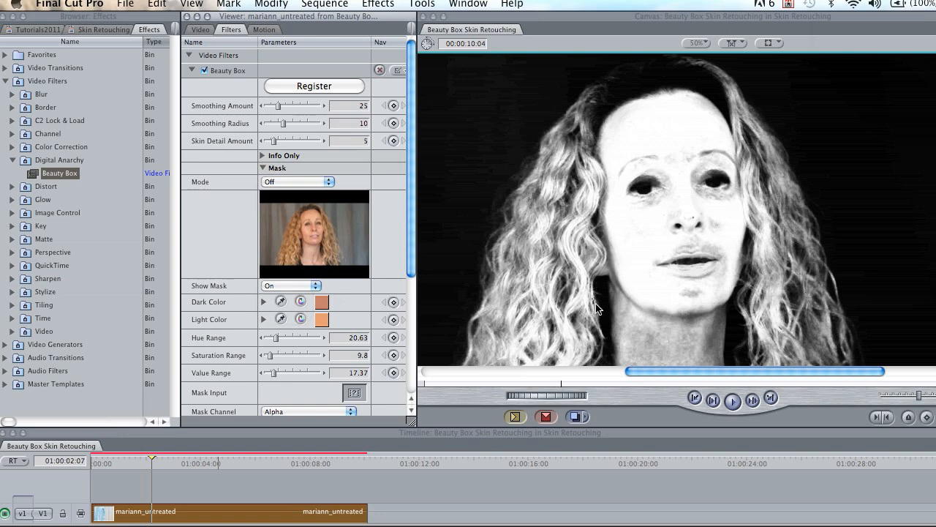
pyautogui.moveTo(286, 340)
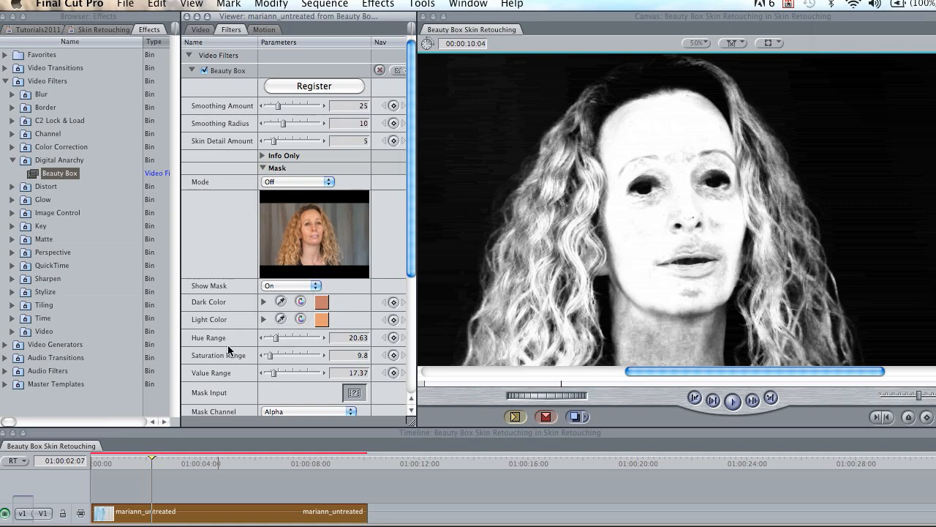
pyautogui.moveTo(344, 337)
pyautogui.write('8')
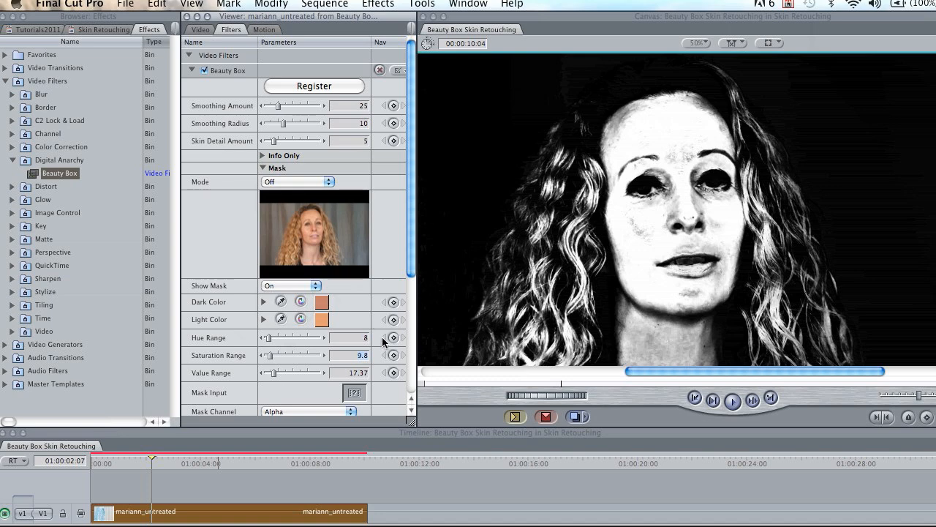
pyautogui.moveTo(348, 368)
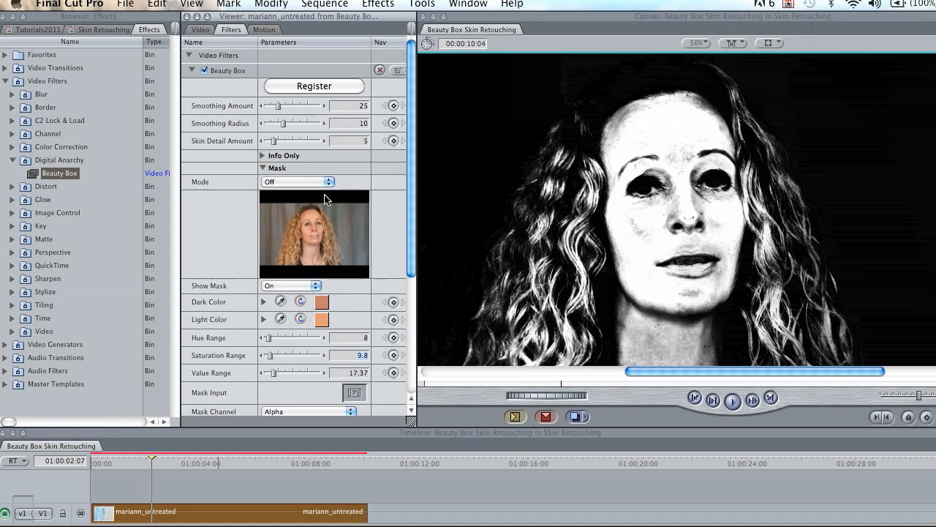
# Step: Set Mask Mode to Add Color, sample an extra skin tone from the thumbnail, and keep Show Mask On
pyautogui.click(298, 182)
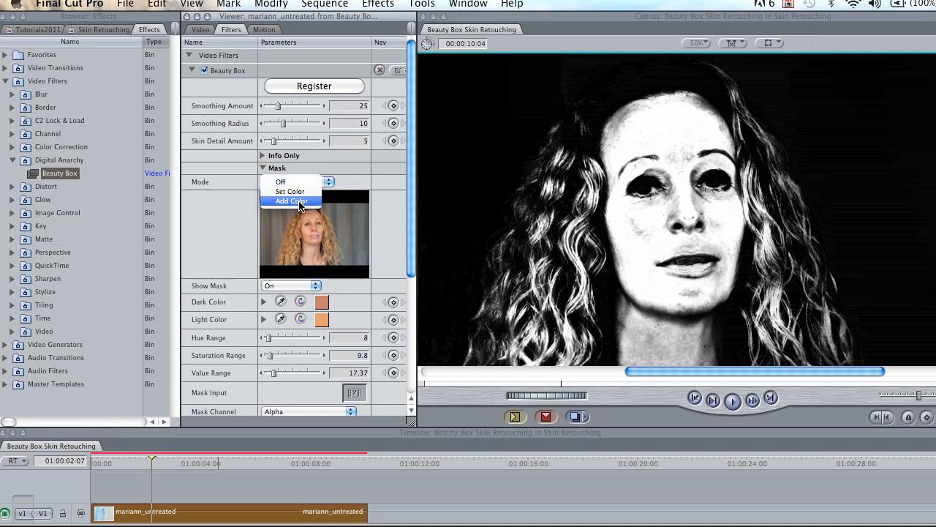
pyautogui.click(281, 181)
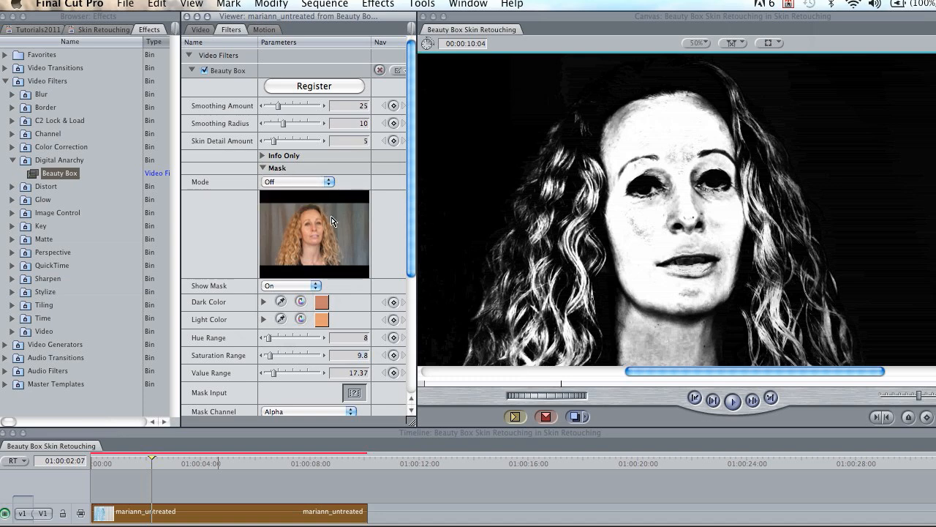
pyautogui.click(298, 181)
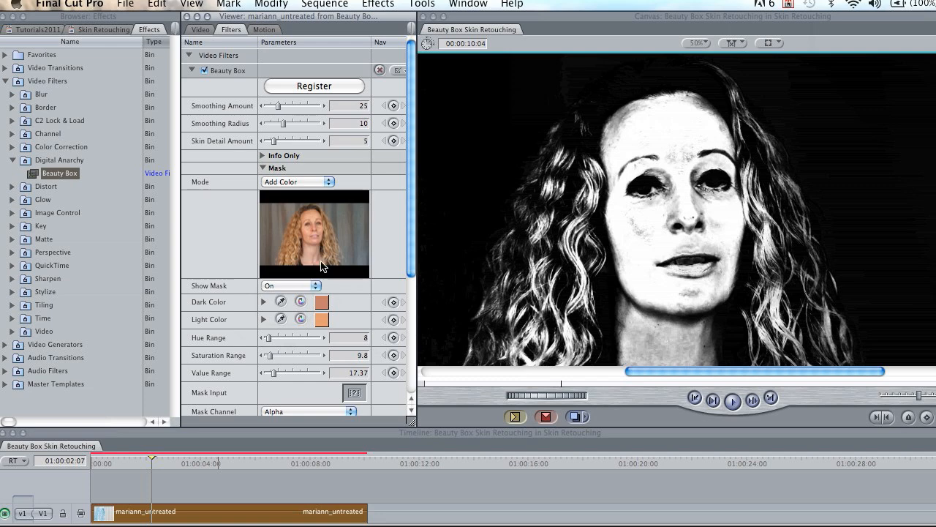
pyautogui.moveTo(315, 256)
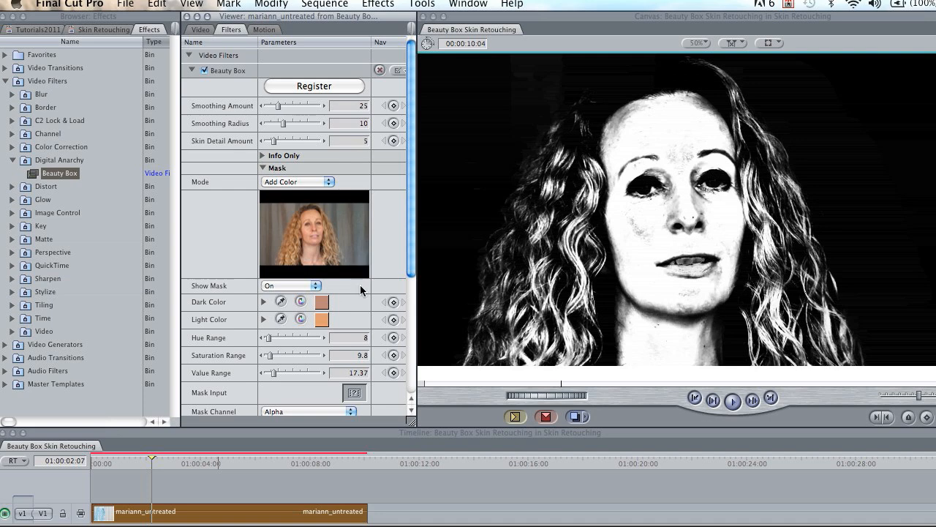
pyautogui.click(290, 286)
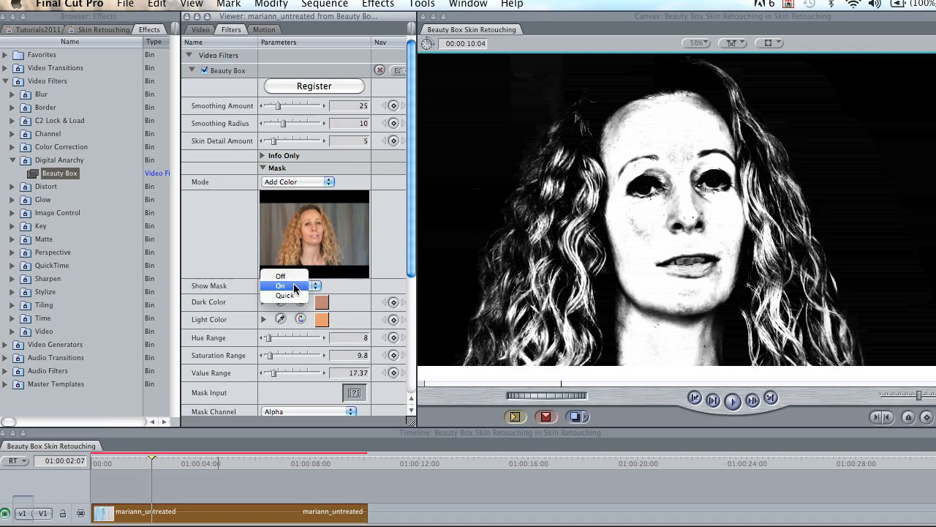
pyautogui.click(281, 286)
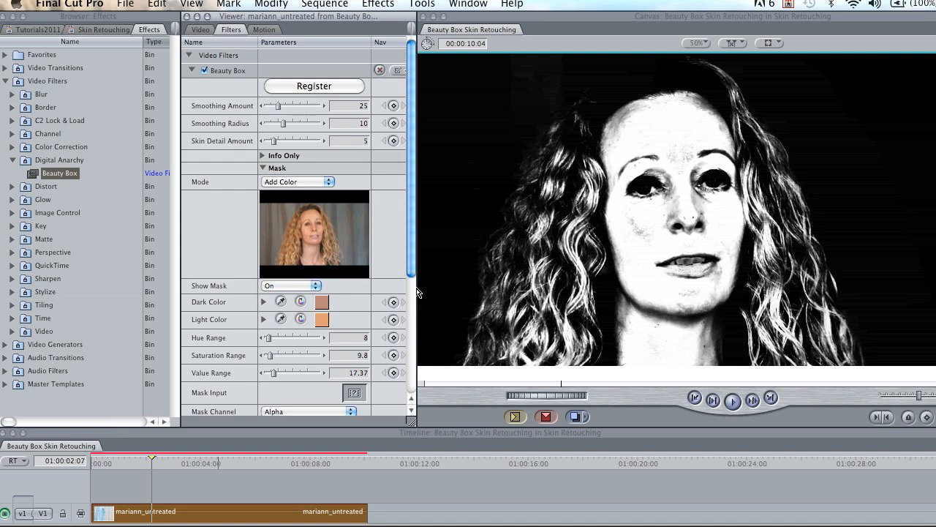
# Step: Scroll through the Beauty Box parameters after turning the mask display off
pyautogui.scroll(-3)
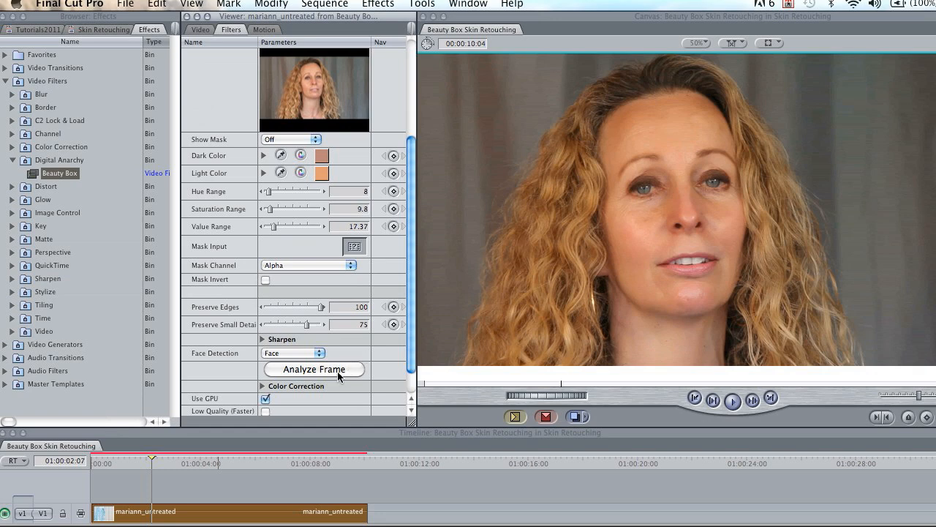
pyautogui.moveTo(363, 346)
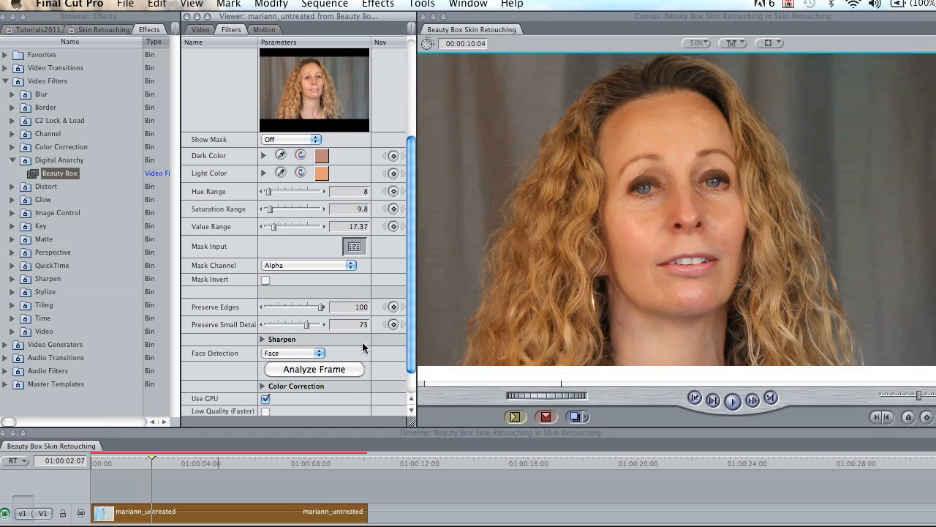
pyautogui.moveTo(422, 240)
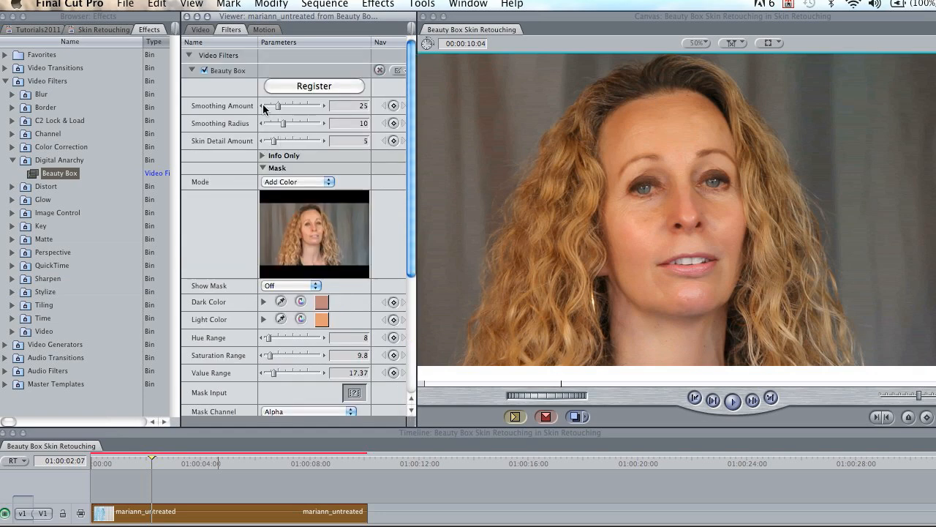
pyautogui.moveTo(334, 122)
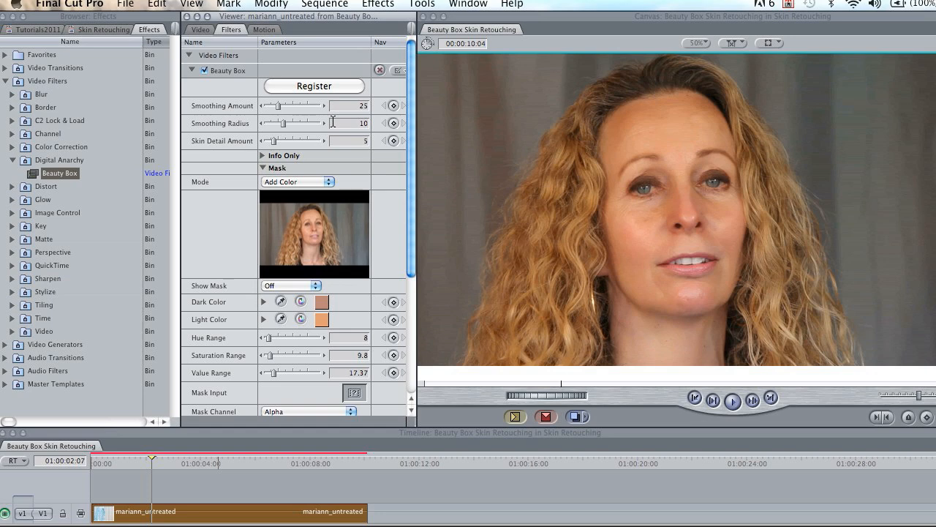
pyautogui.moveTo(350, 221)
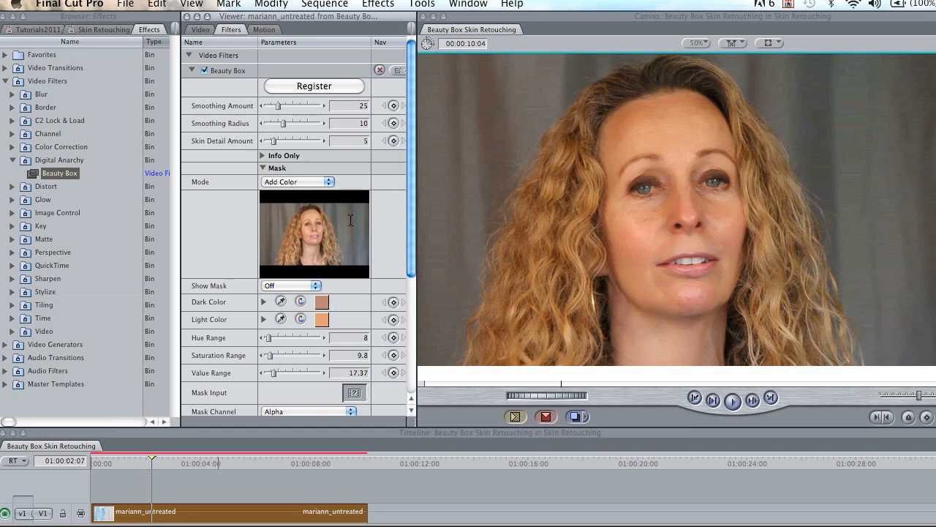
pyautogui.moveTo(367, 190)
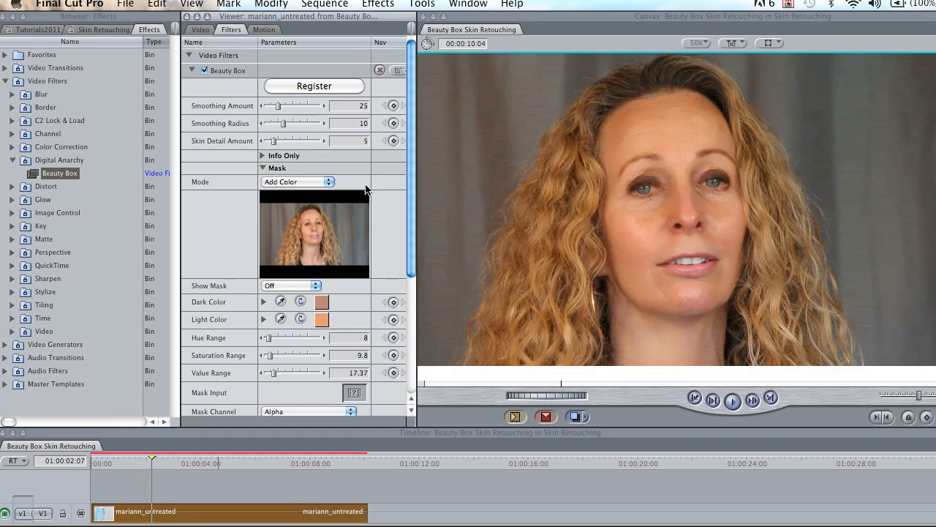
pyautogui.moveTo(331, 334)
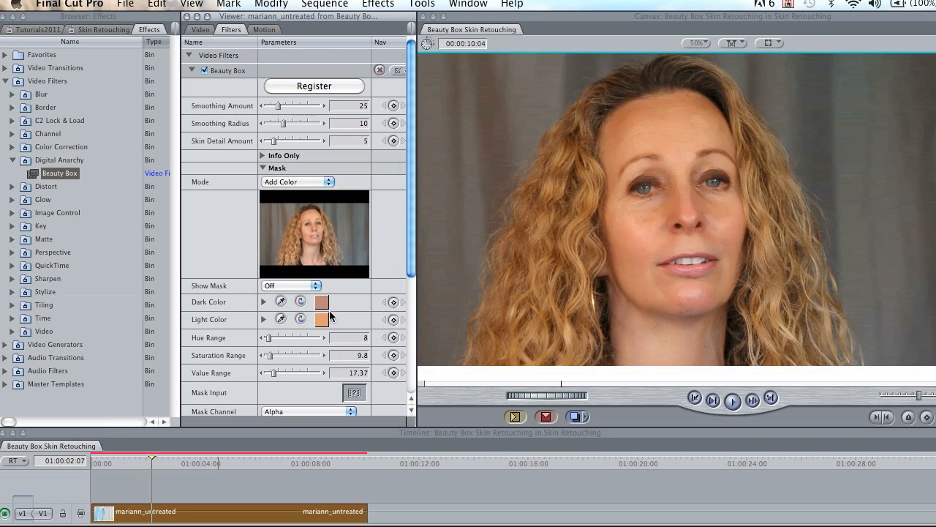
pyautogui.moveTo(339, 316)
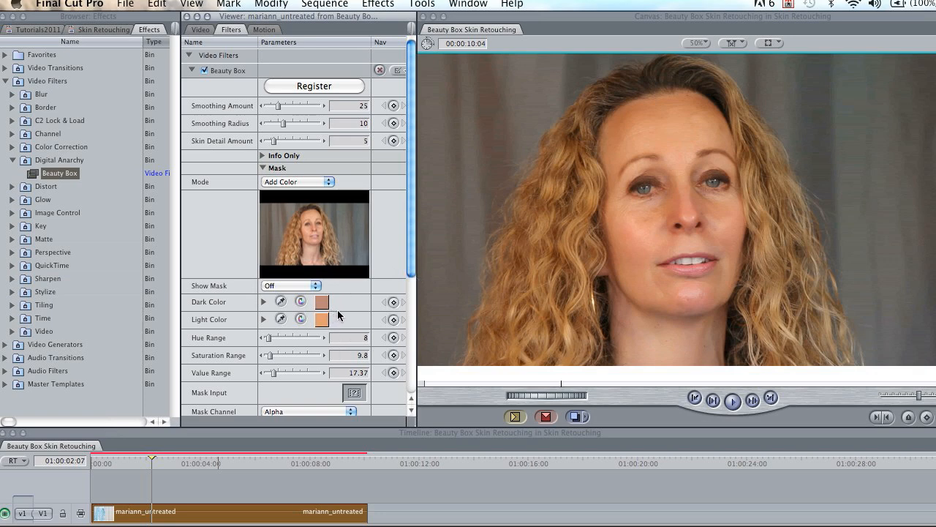